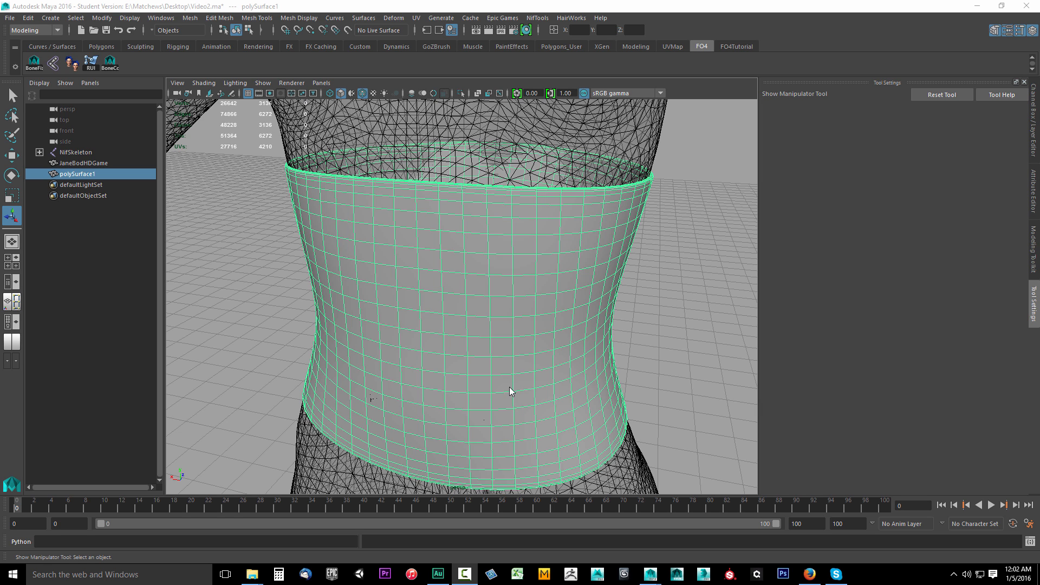
mouse_move(644, 158)
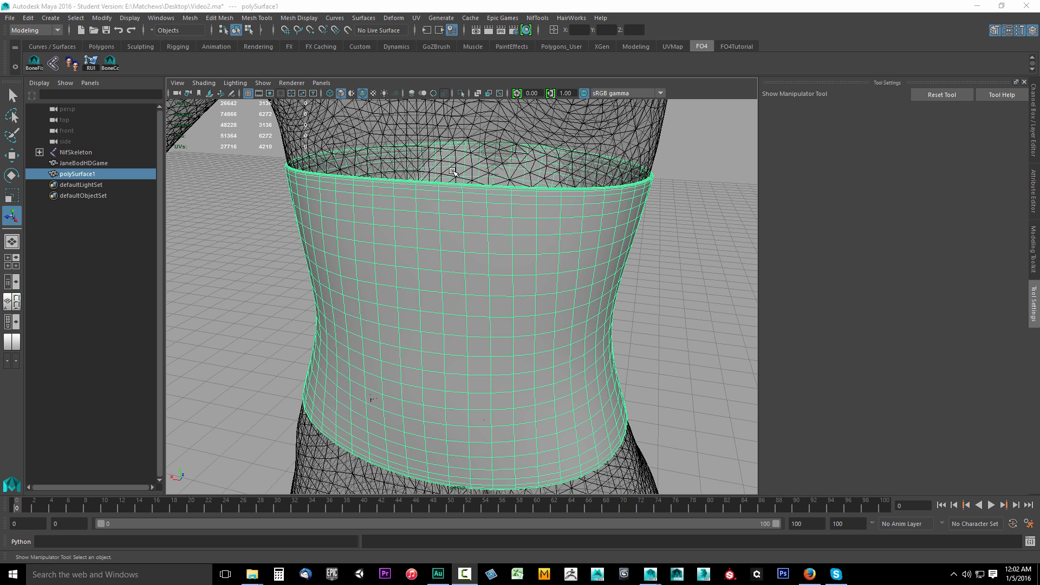
mouse_move(463, 176)
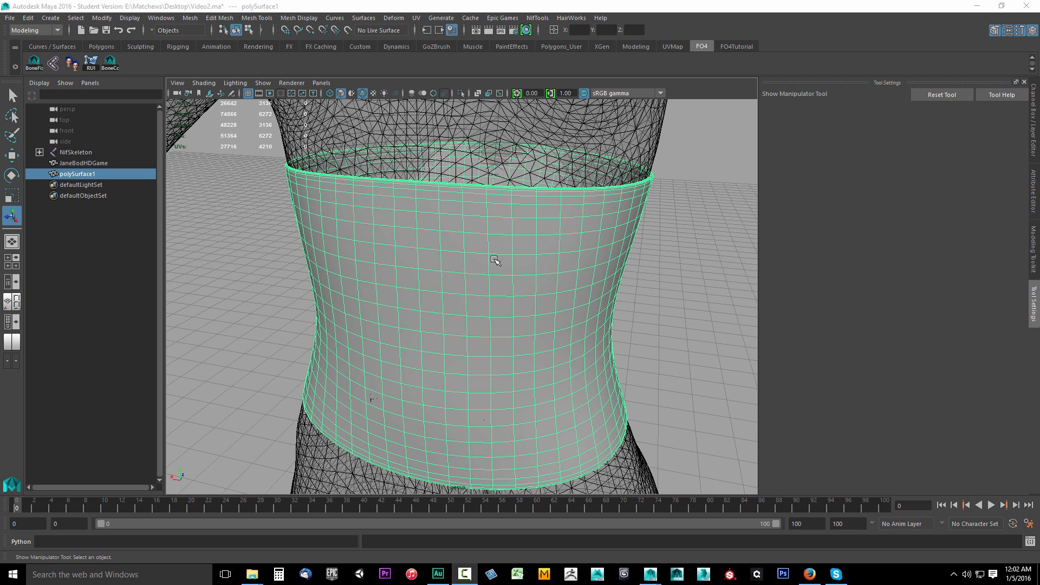
mouse_move(438, 152)
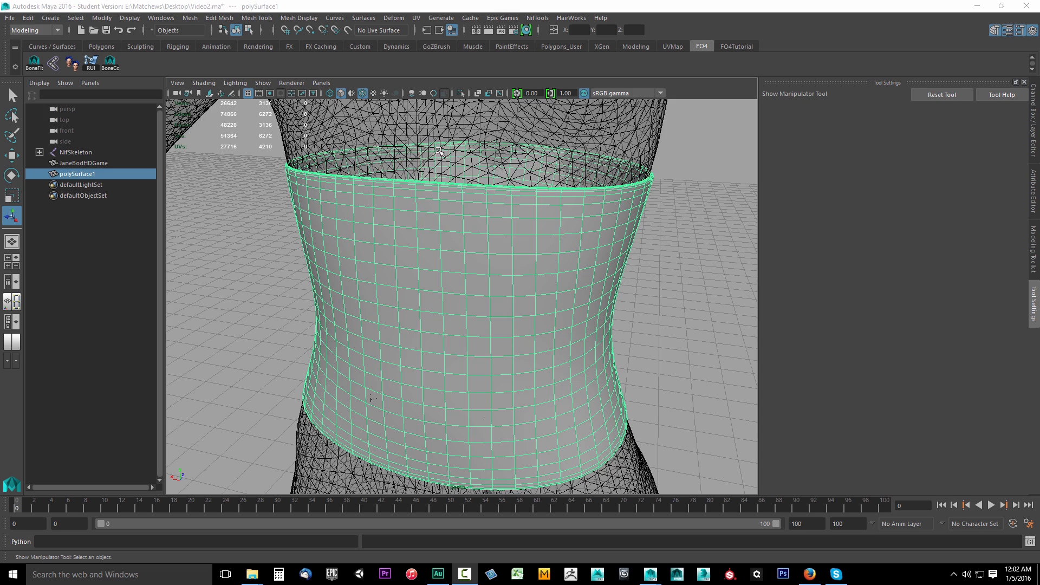
Step: Put the corset in face mode with the Move Tool active and Soft Select turned off
drag(438, 153, 484, 248)
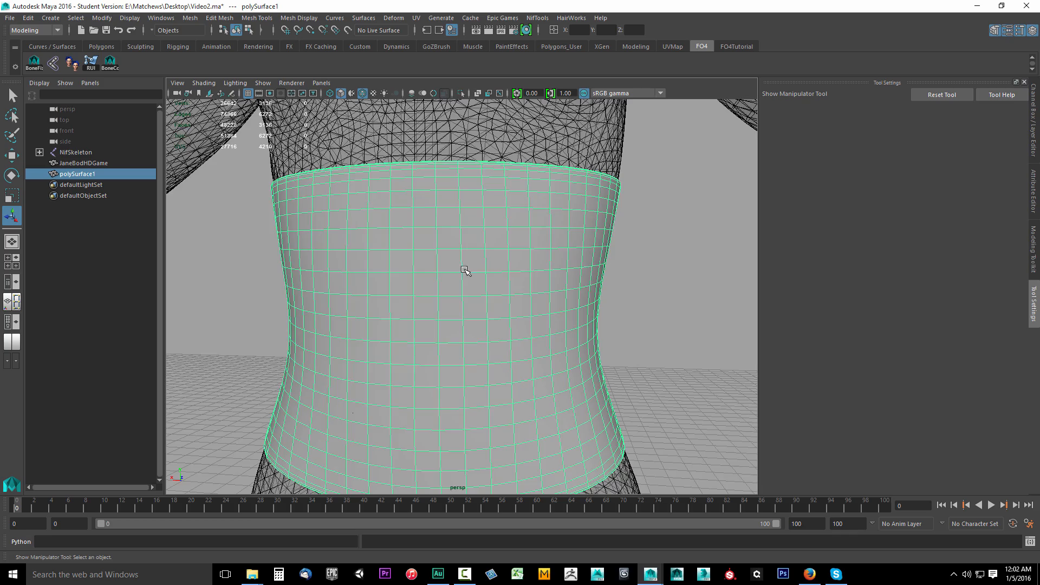
drag(464, 271, 426, 324)
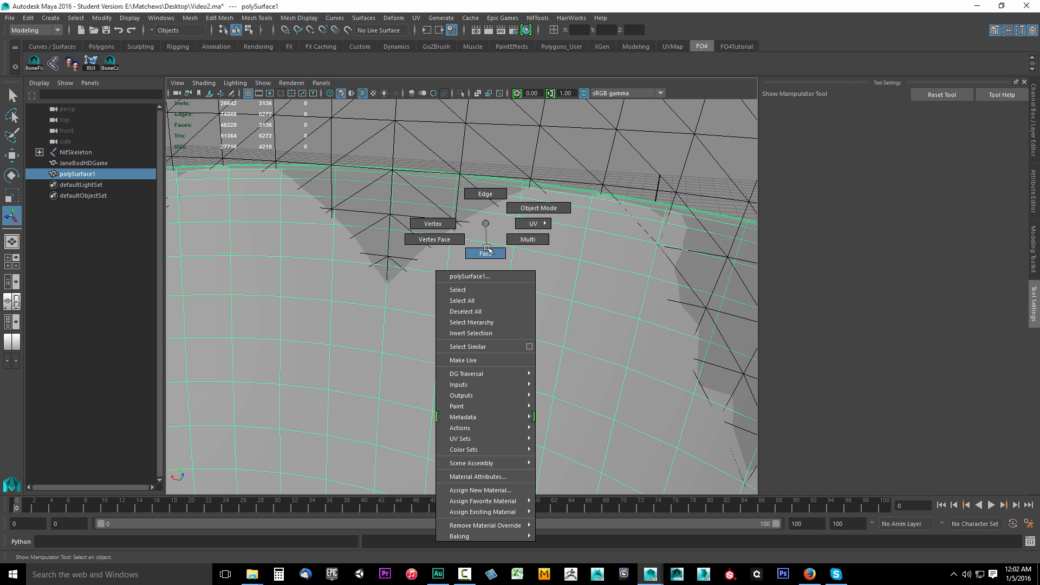
click(485, 253)
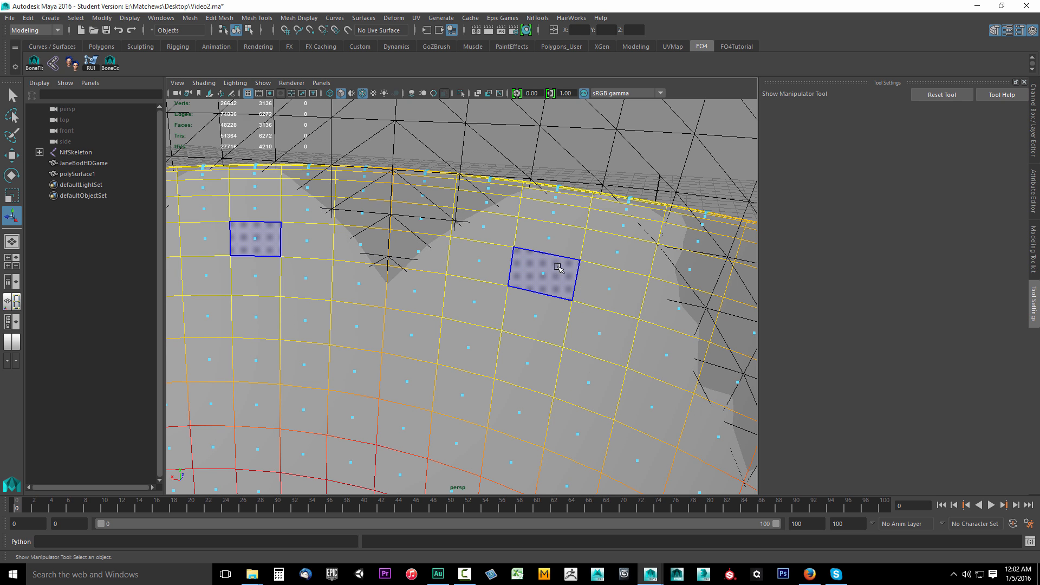
click(12, 155)
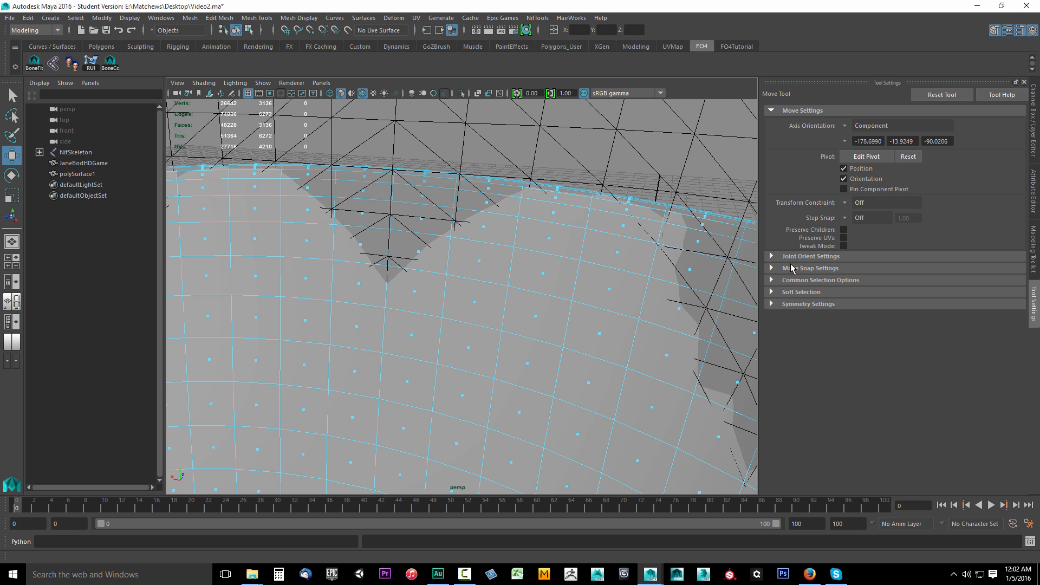
click(801, 291)
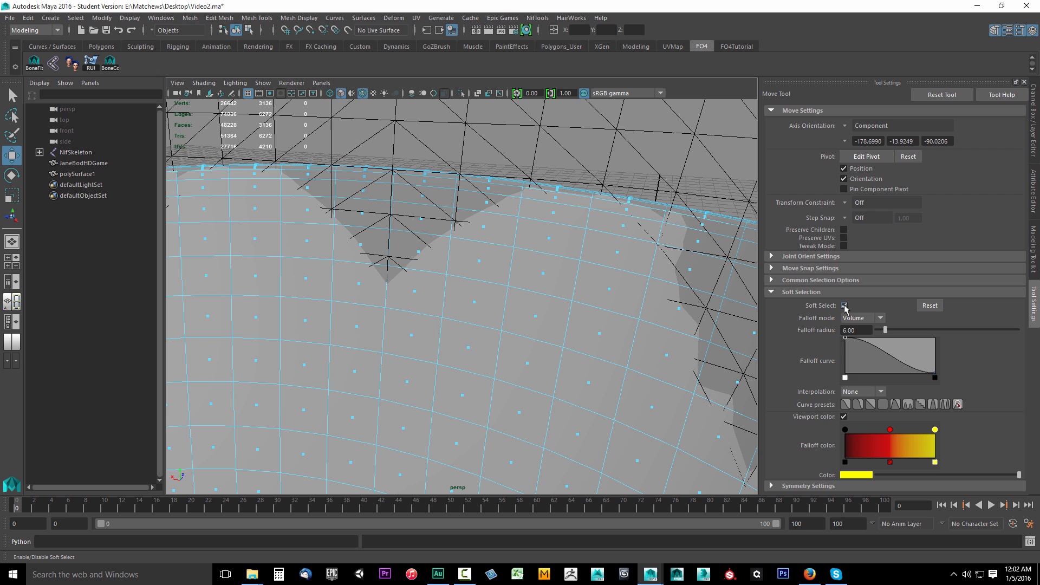
click(844, 304)
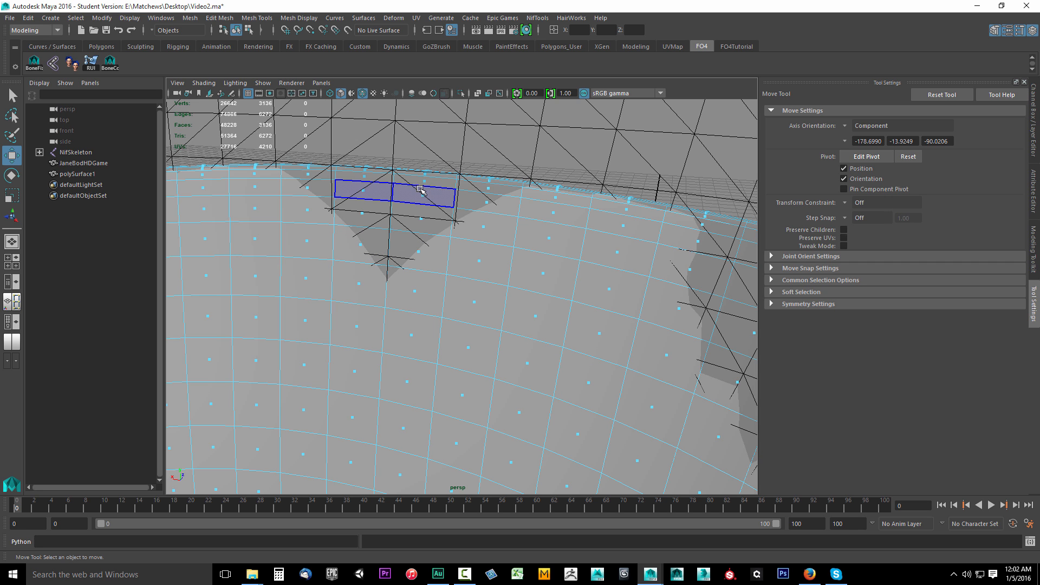
Step: Delete the band of faces just below the corset's top rim and inspect the gap
drag(422, 191, 428, 214)
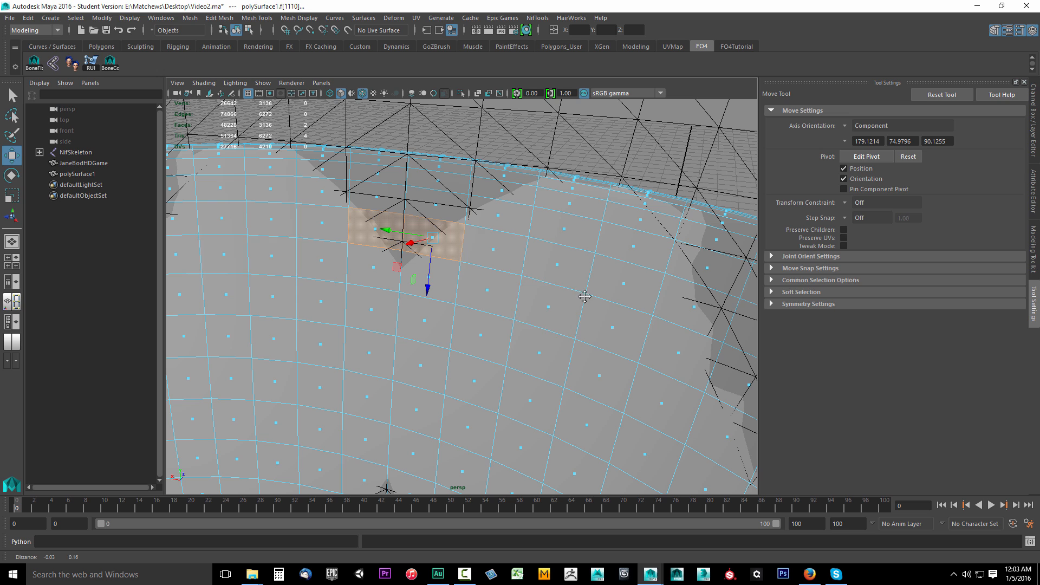
click(514, 252)
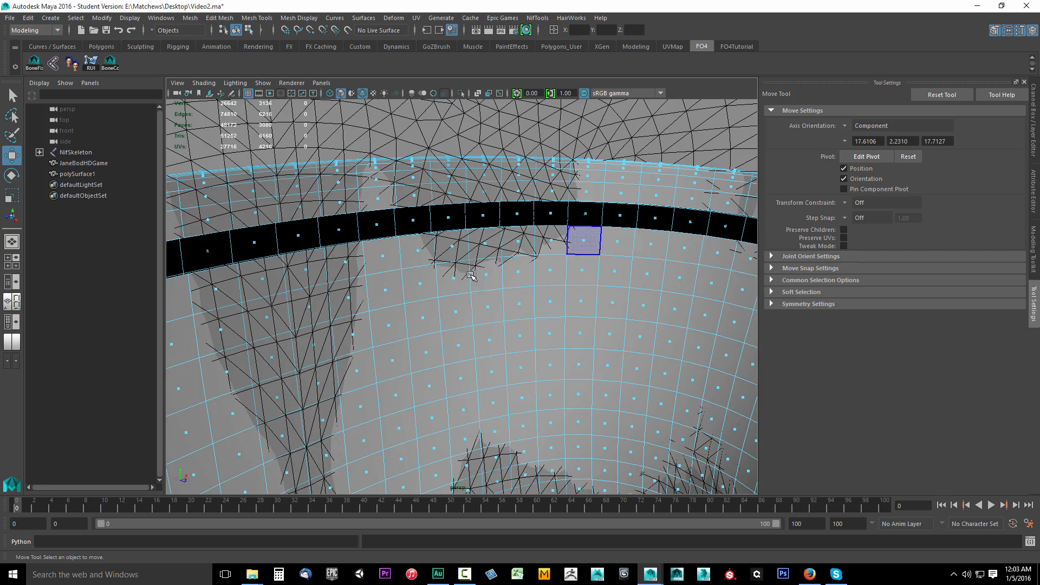
drag(470, 275, 253, 307)
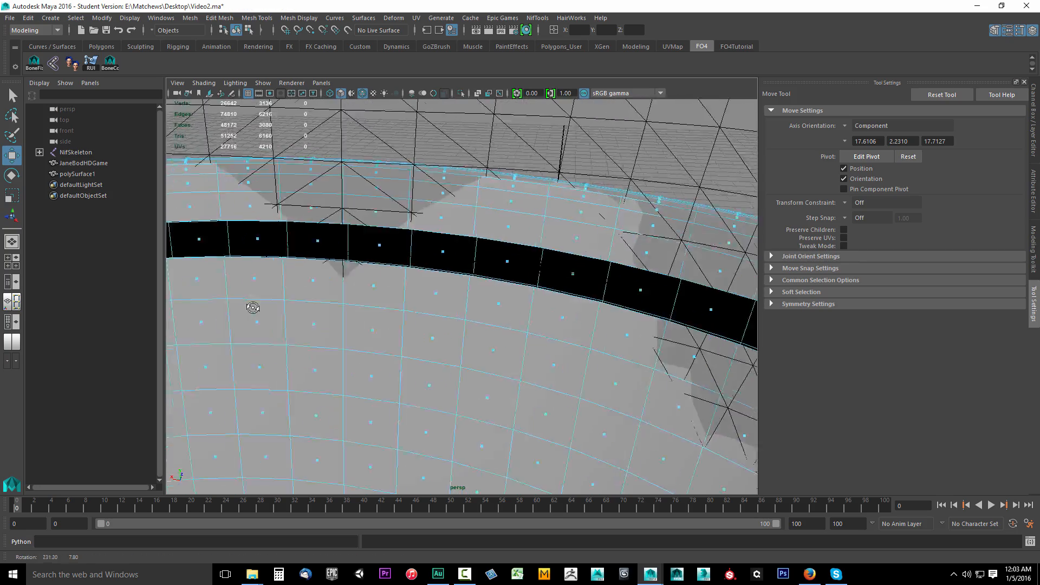
drag(252, 307, 441, 329)
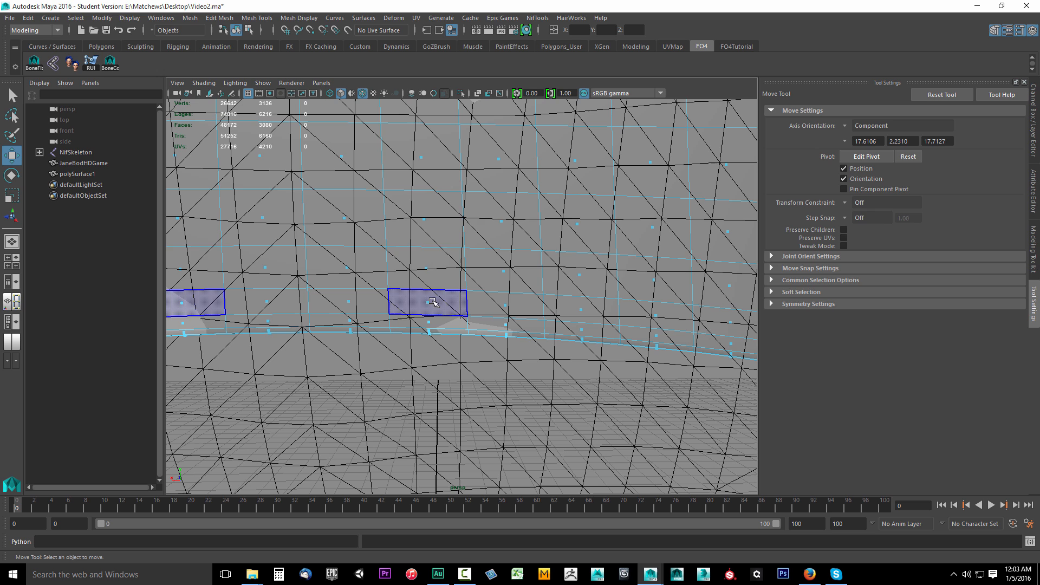
Step: Delete another band of hidden faces along the corset's other edge, leaving 47,308 faces
drag(432, 303, 427, 274)
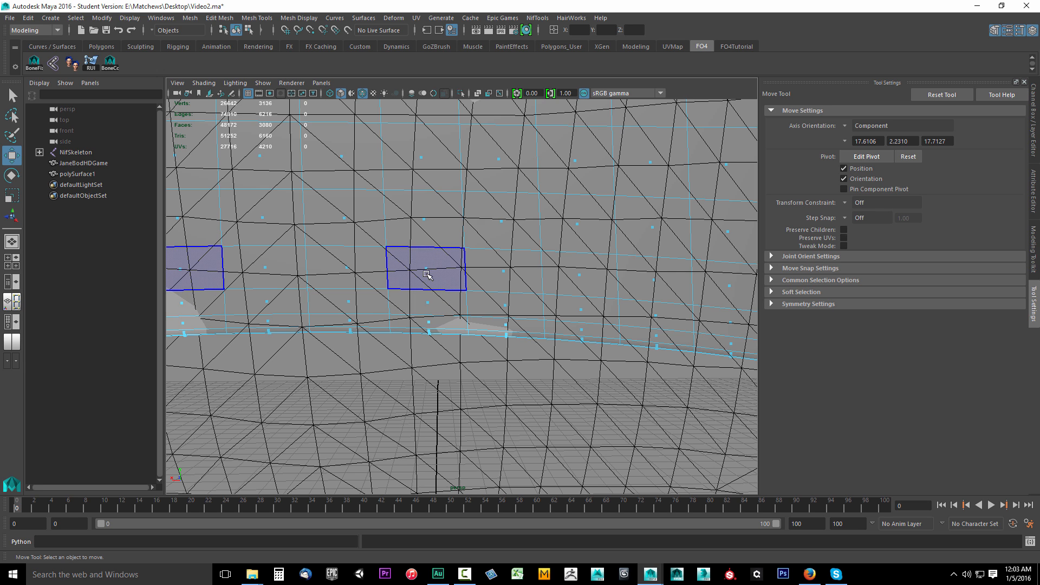
click(426, 269)
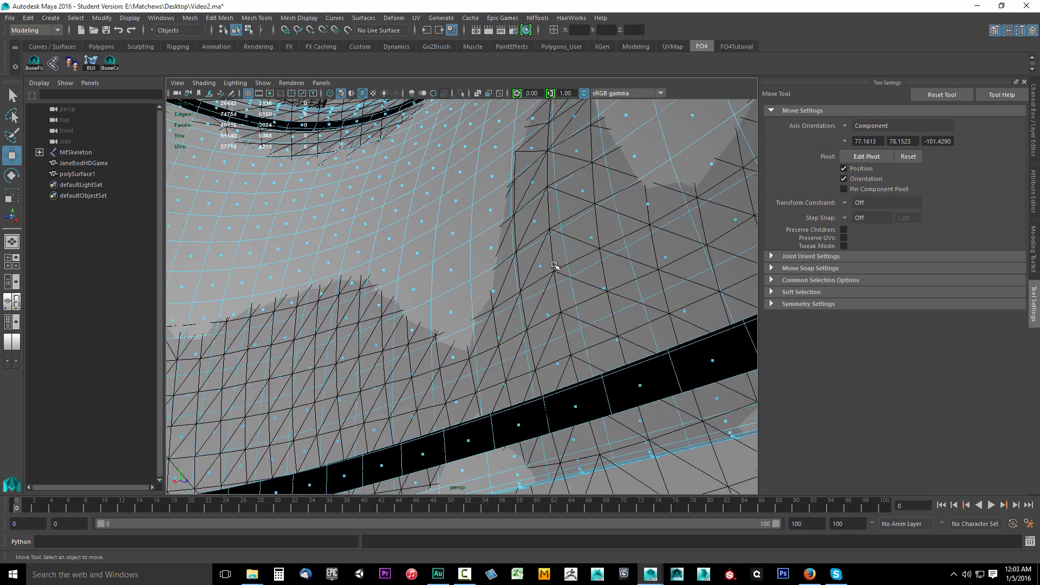
drag(558, 265, 470, 295)
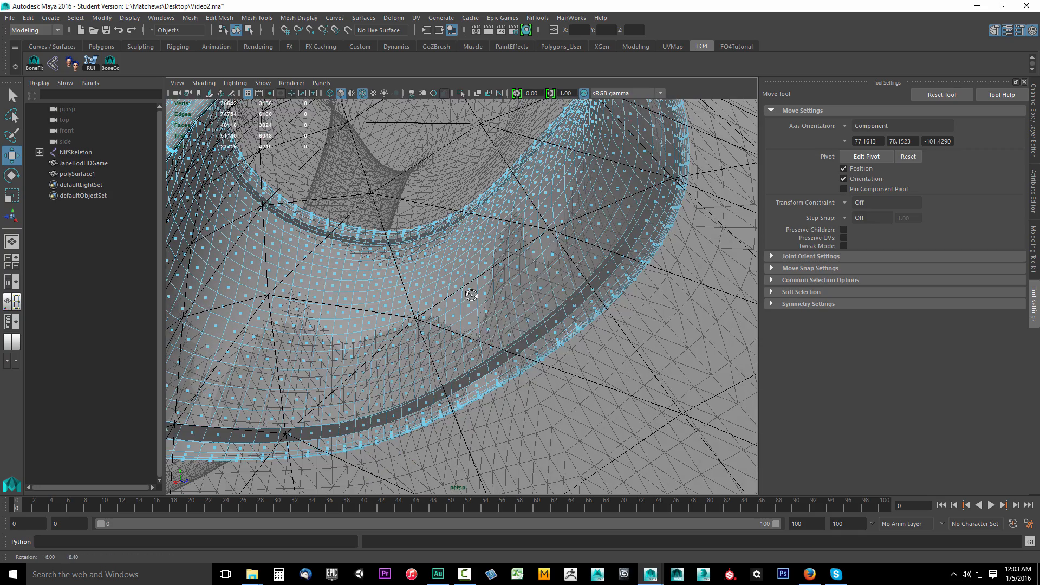
click(472, 269)
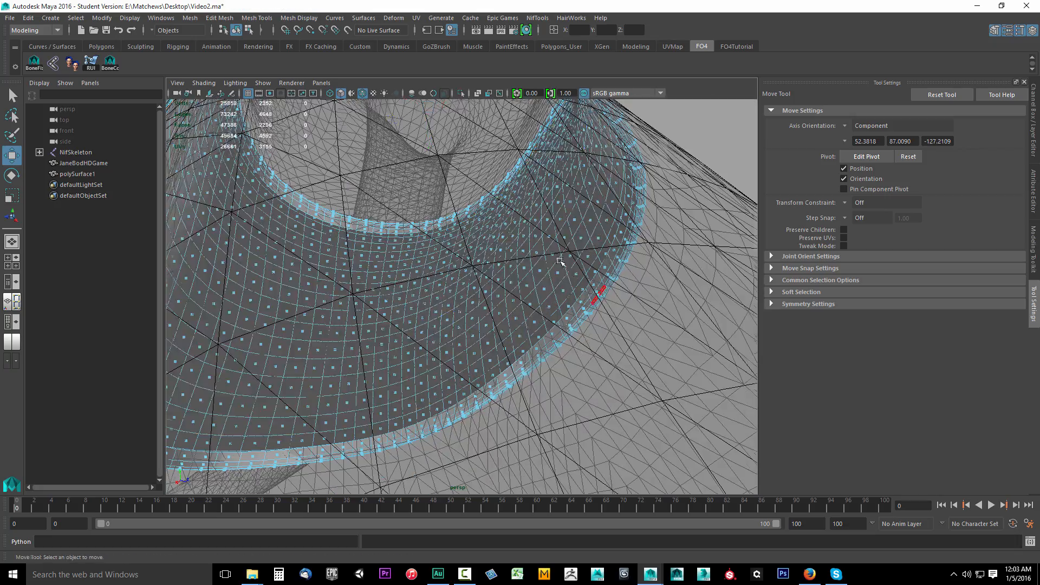
drag(560, 262, 591, 307)
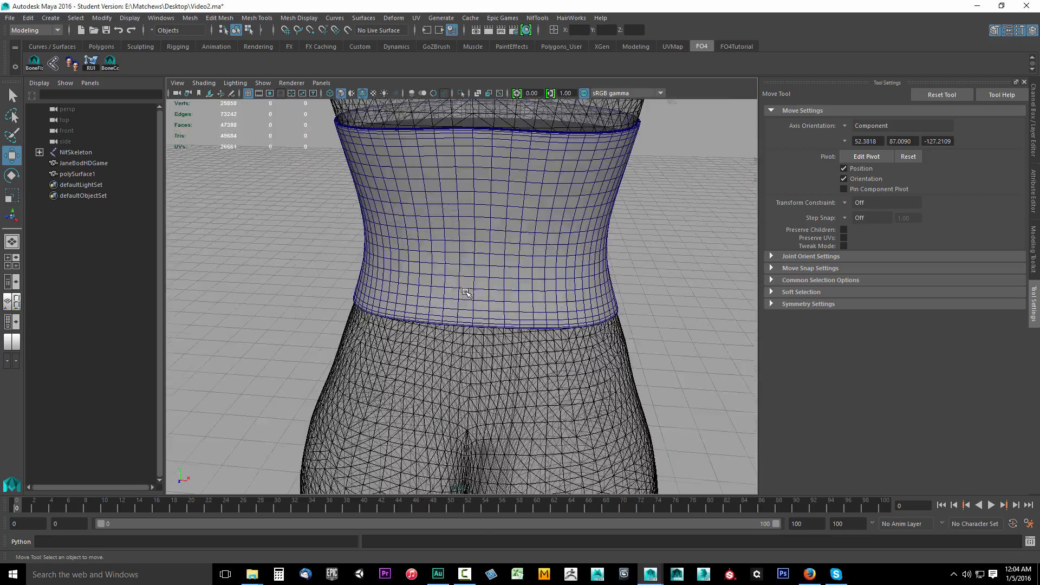
drag(464, 292, 500, 296)
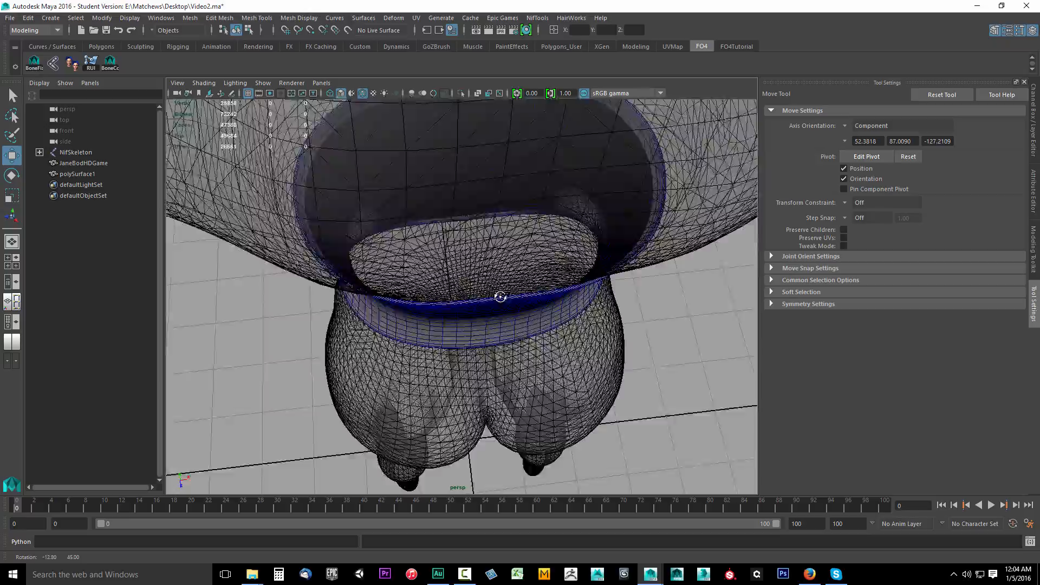
drag(501, 296, 692, 304)
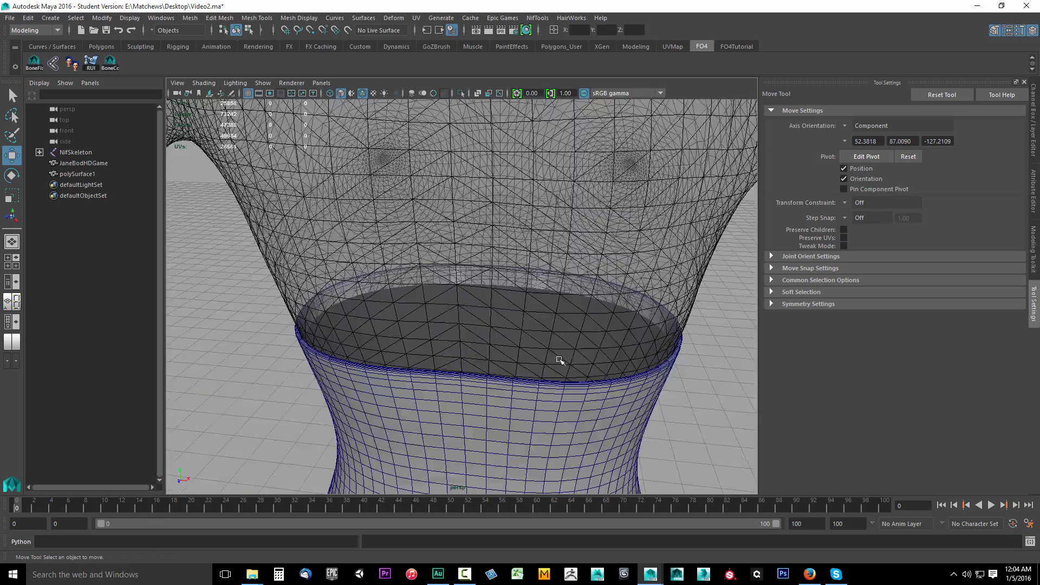
drag(560, 360, 315, 387)
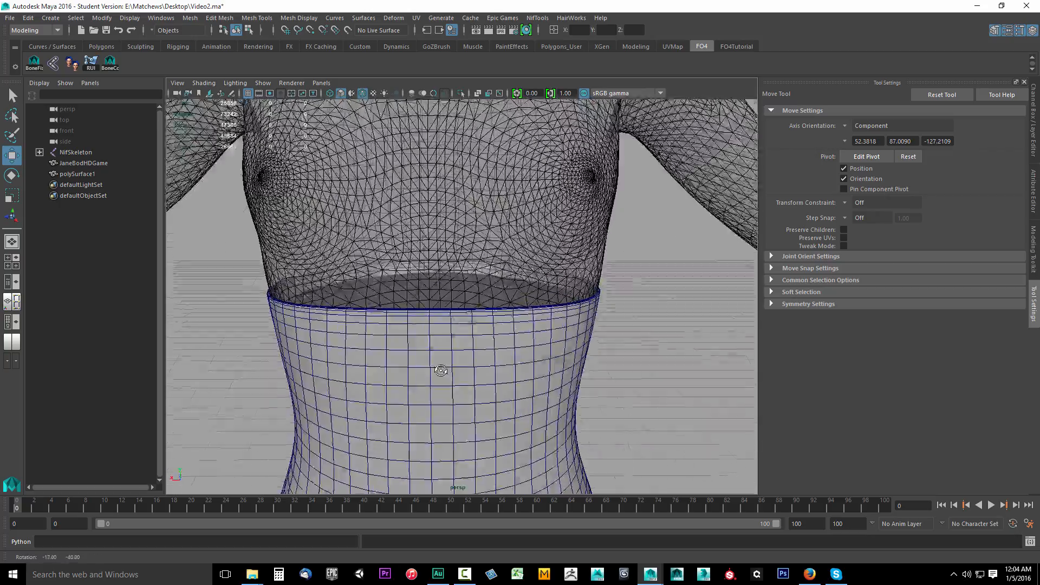
drag(438, 371, 482, 385)
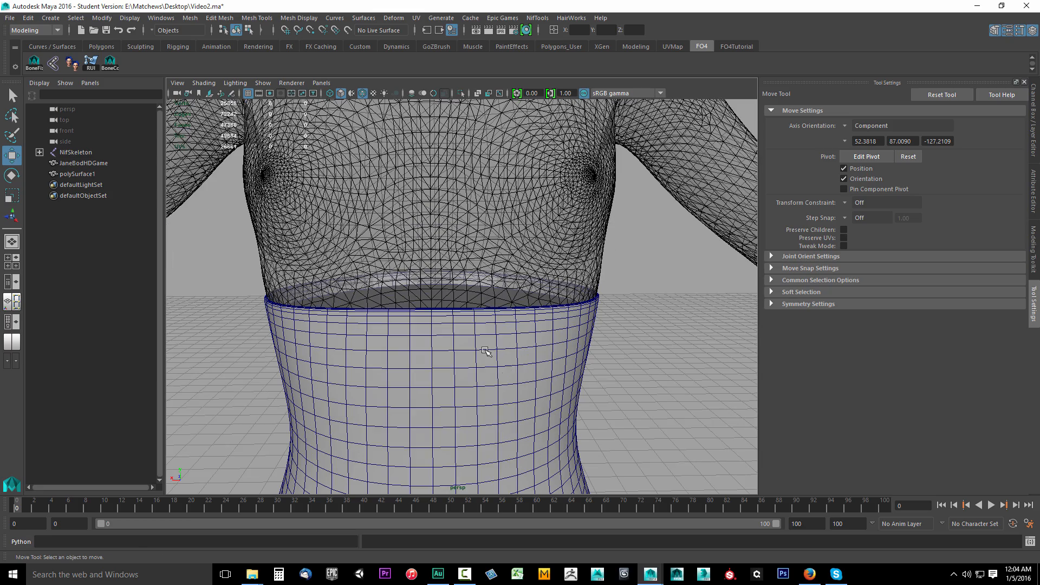
Step: Switch the corset to vertex mode and scale the top-rim vertex ring, checking the fit
right_click(485, 350)
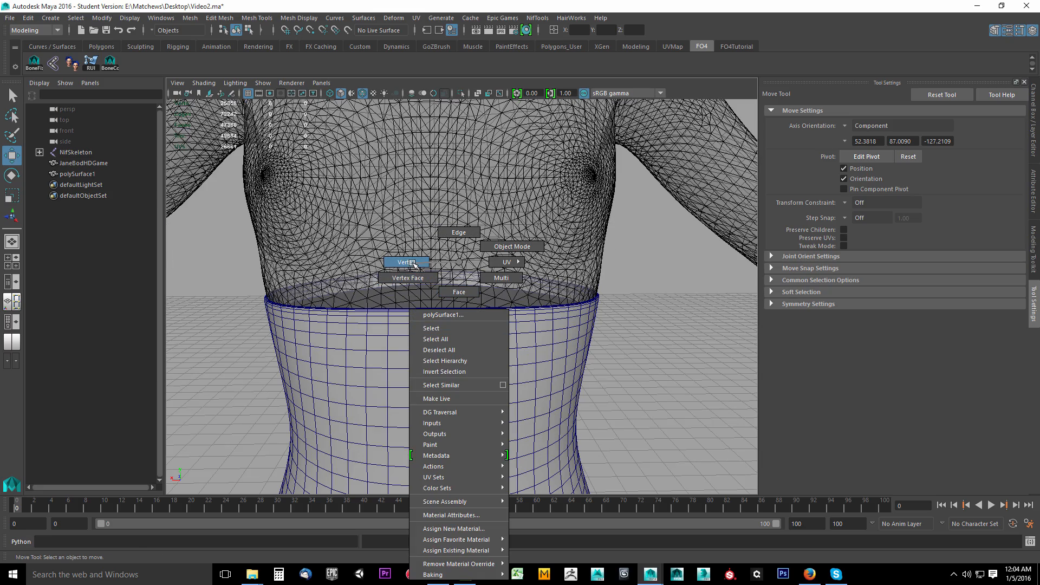
click(406, 262)
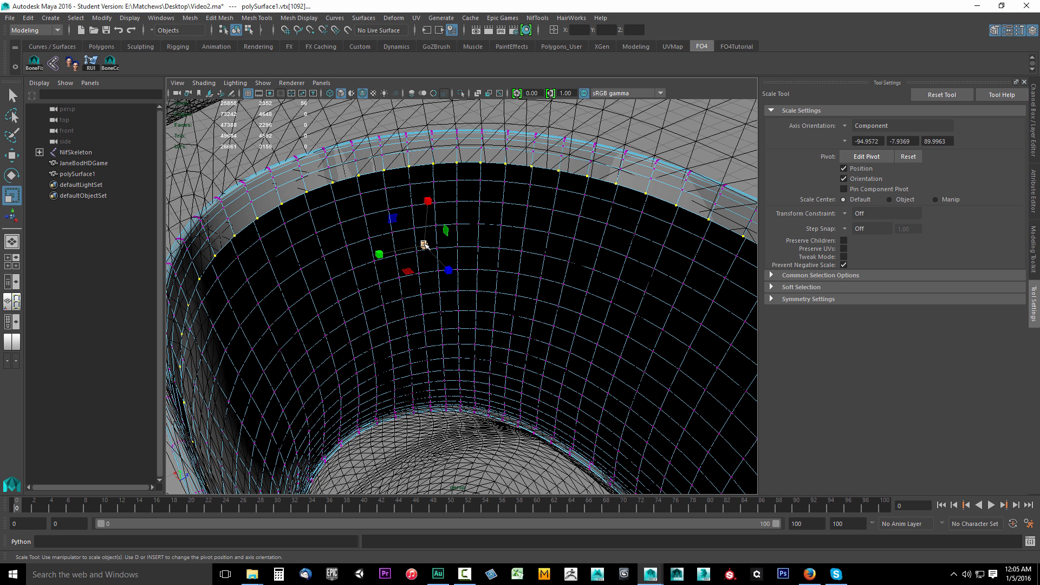
drag(424, 244, 444, 268)
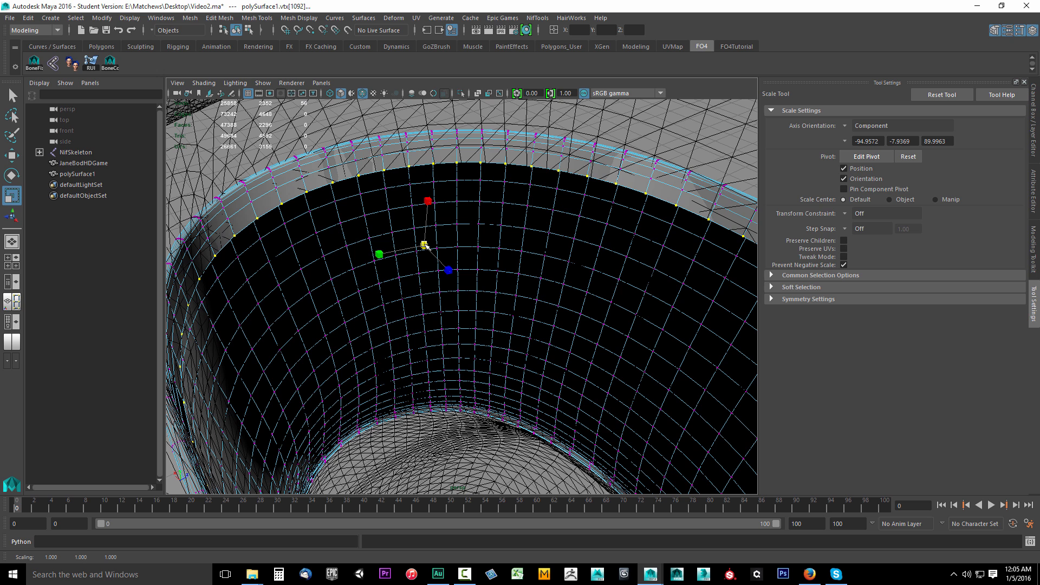
drag(425, 245, 422, 248)
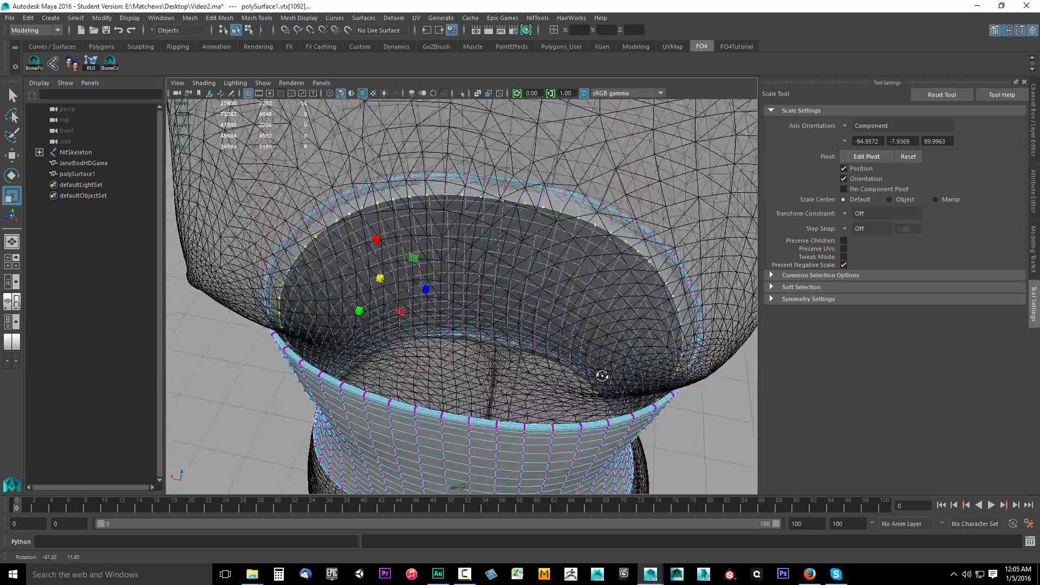
drag(602, 375, 562, 408)
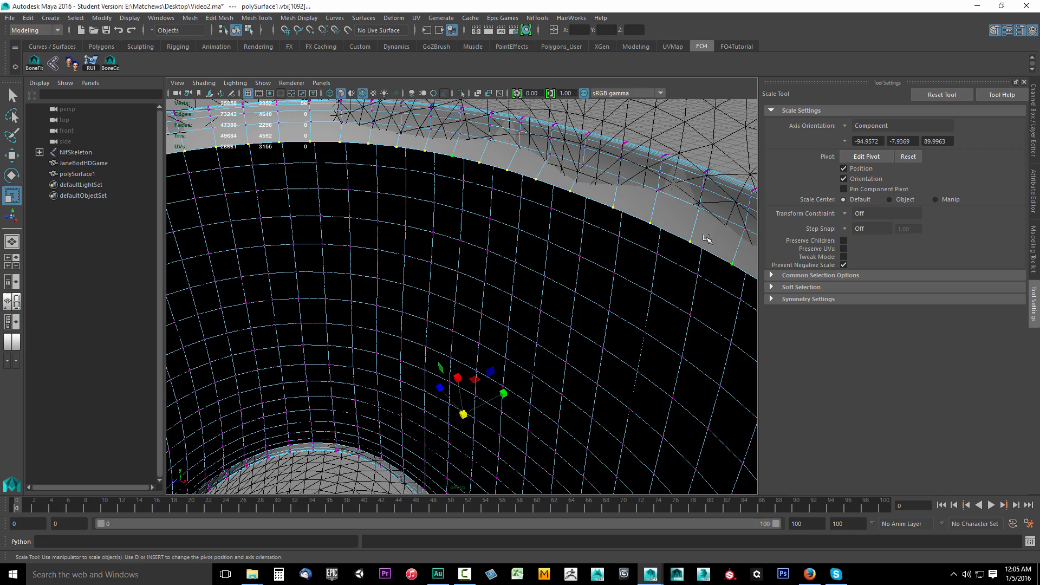
mouse_move(629, 246)
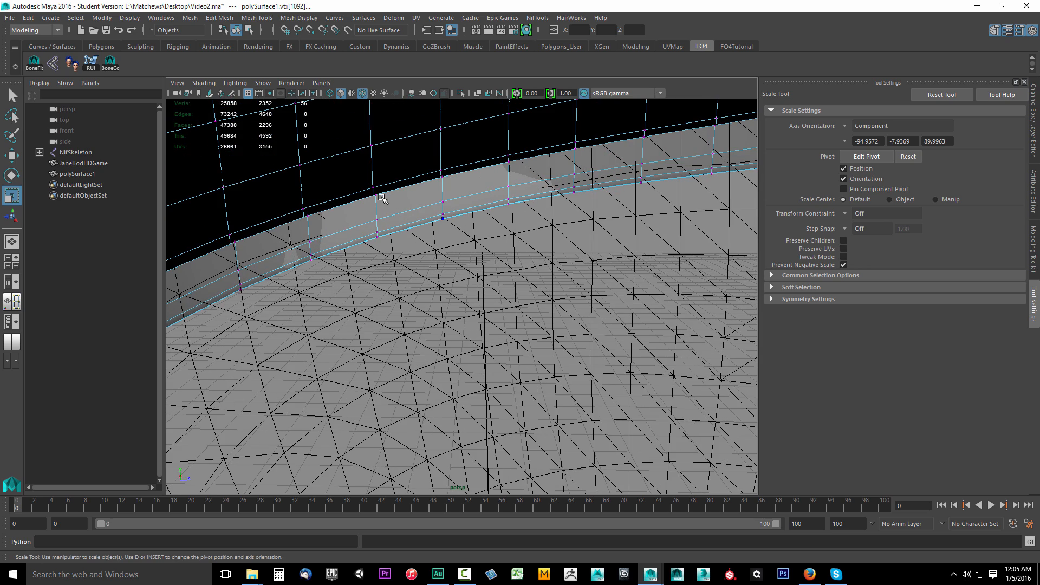
Step: Scale rim vertices vtx[140:153] inward to about 0.95
click(442, 181)
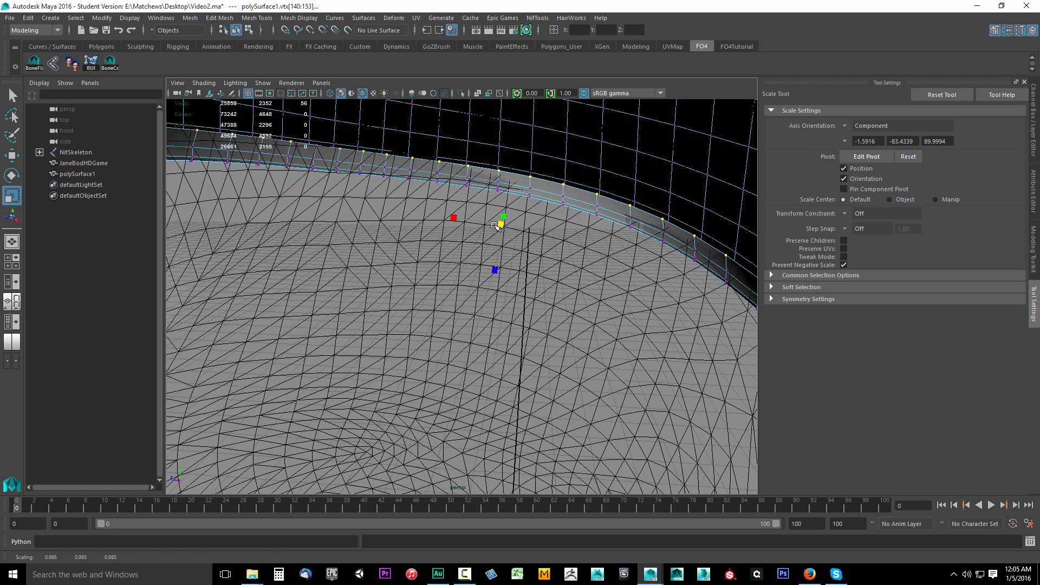
drag(500, 223, 481, 228)
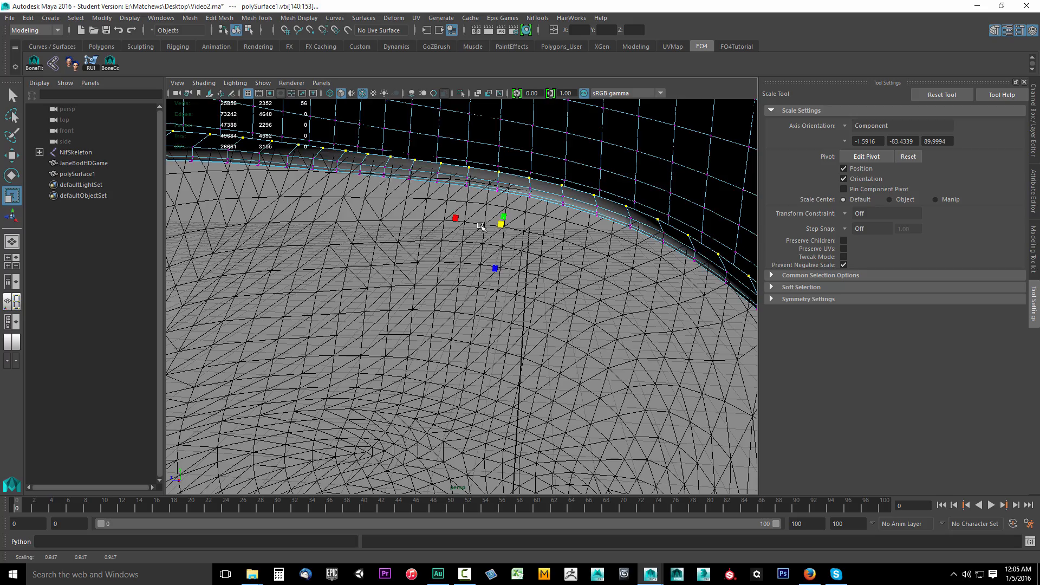
drag(481, 225, 398, 233)
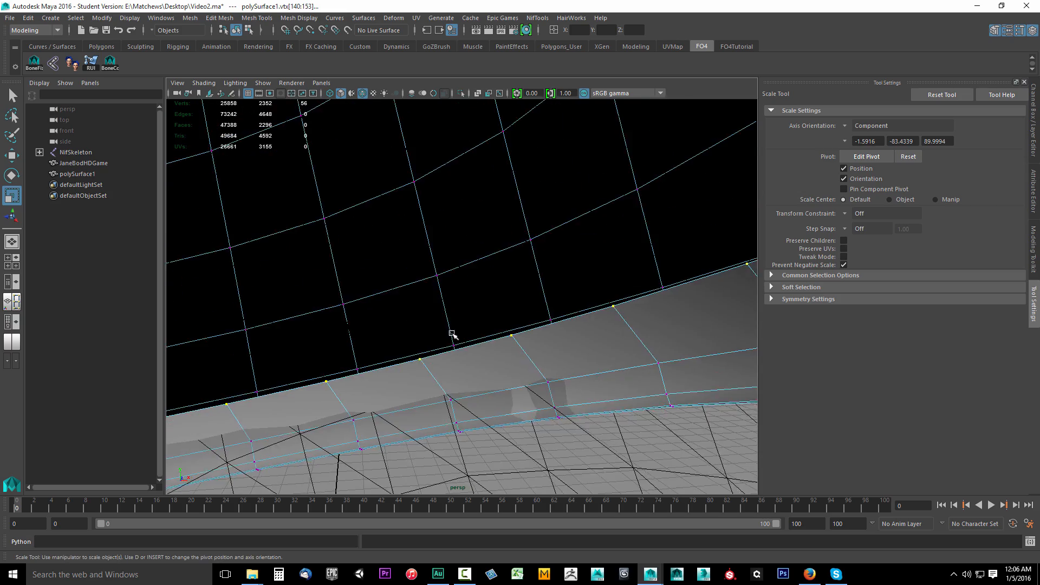
Step: Move stray rim vertices back over the body and check the edges from several angles
drag(453, 333, 461, 338)
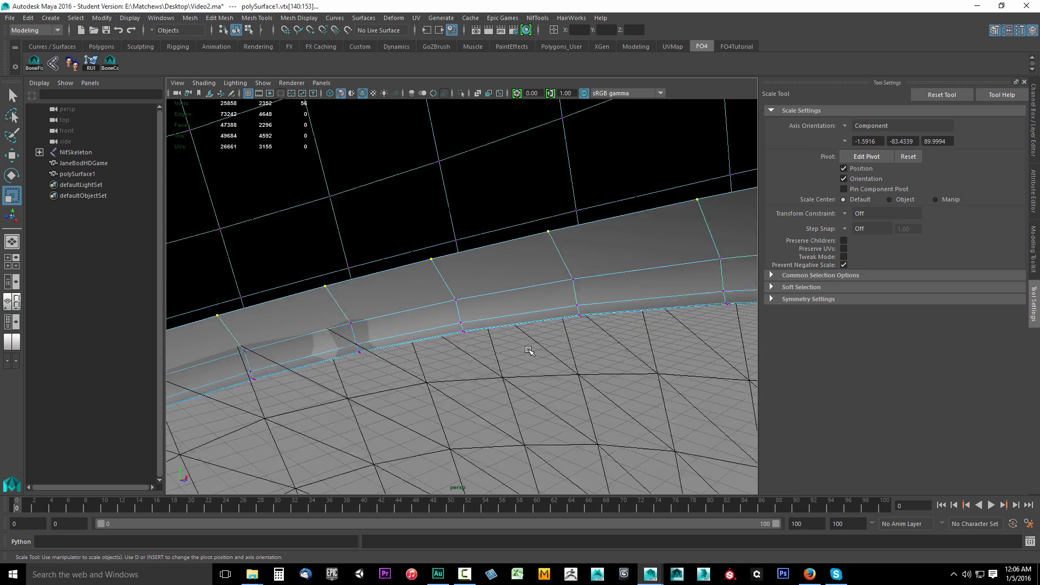
drag(529, 350, 613, 343)
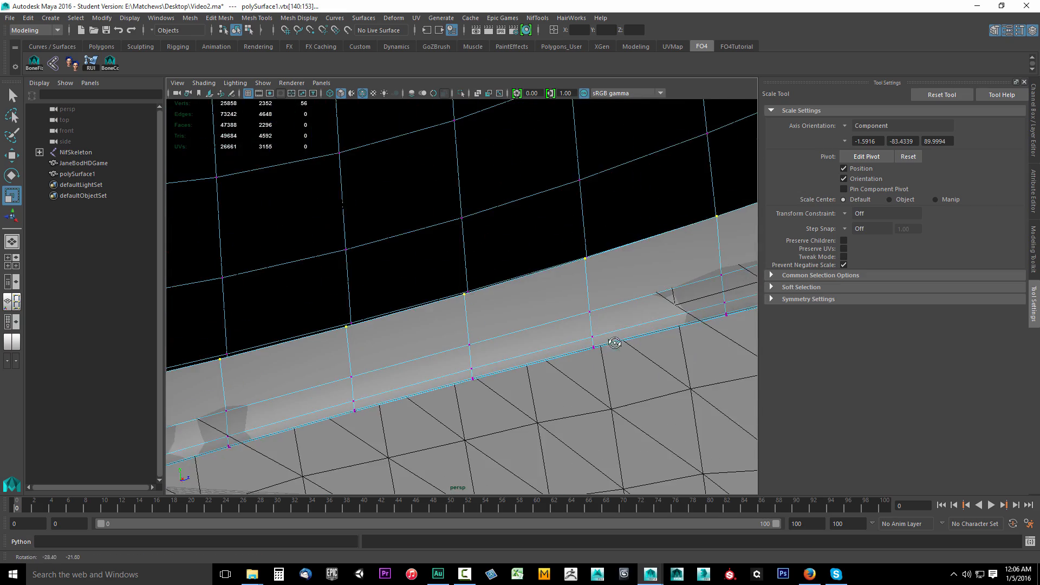
key(w)
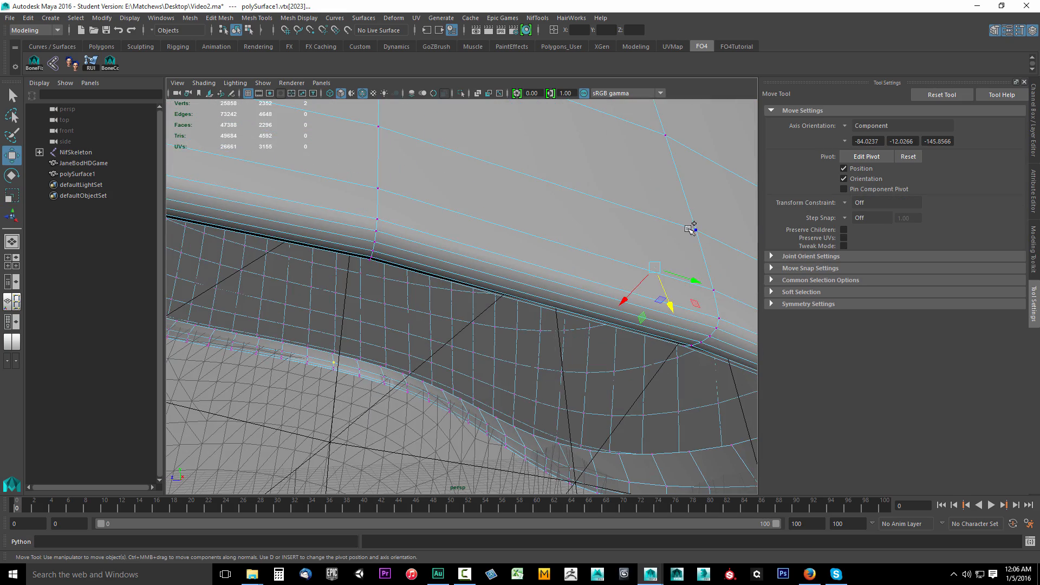
drag(693, 229, 588, 362)
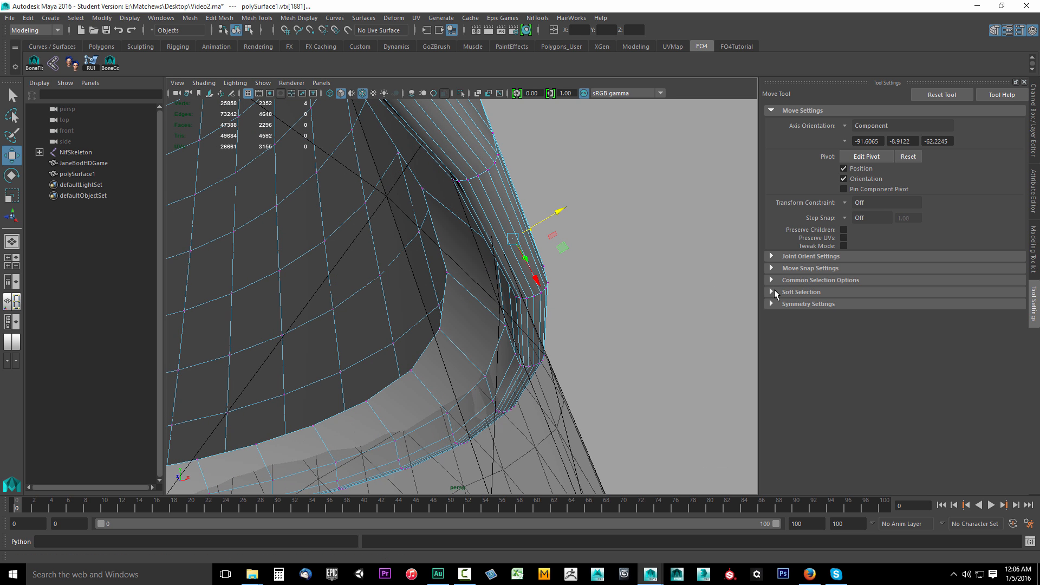
click(800, 292)
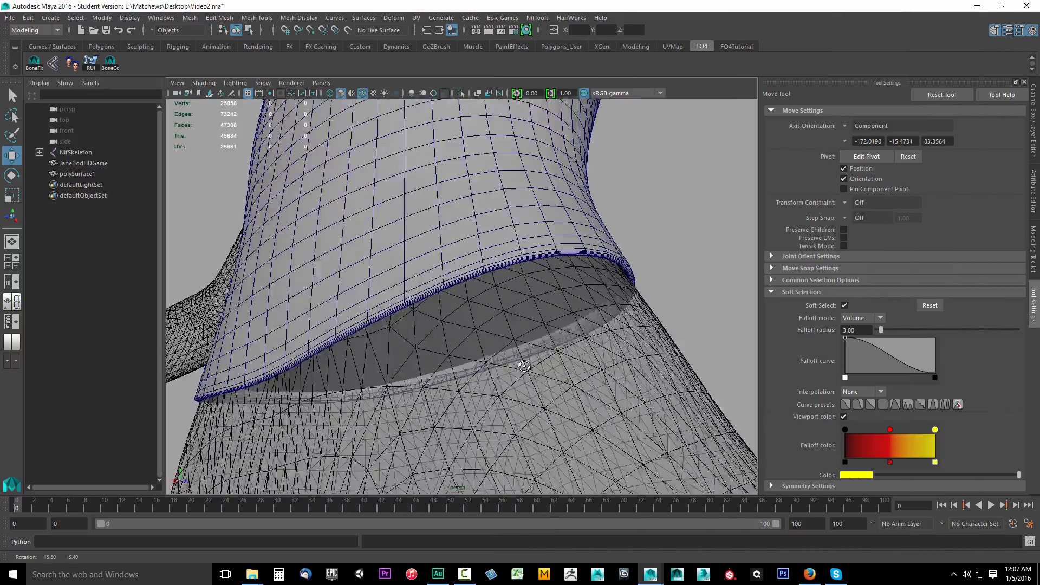
drag(523, 366, 681, 355)
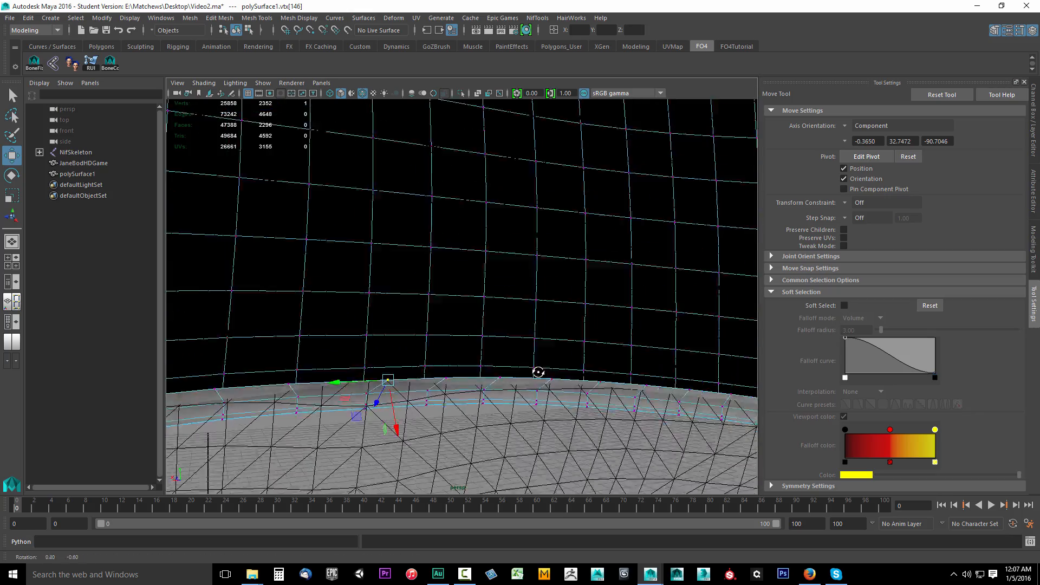
drag(537, 372, 607, 345)
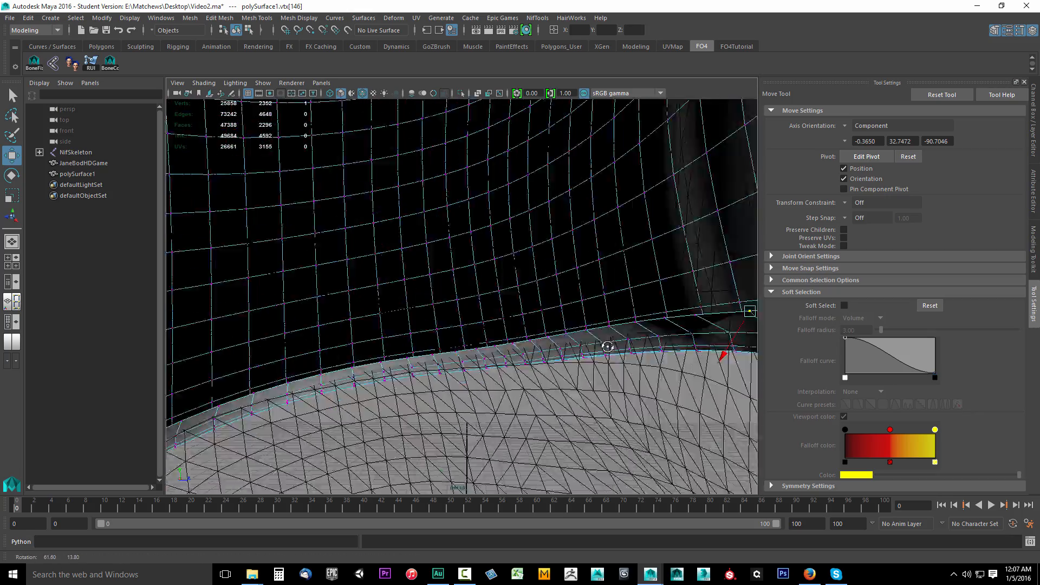
drag(609, 345, 615, 372)
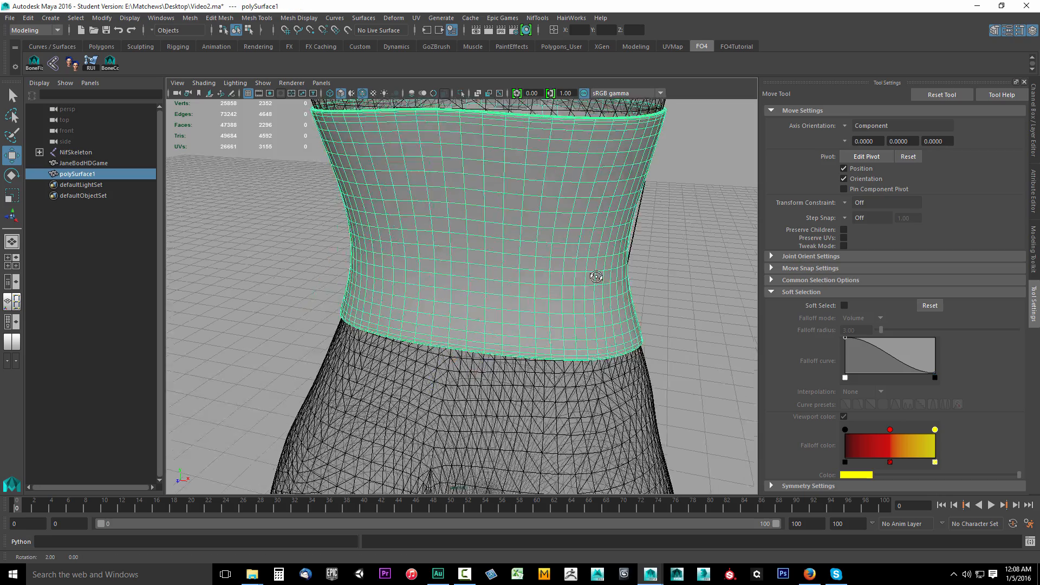
drag(595, 277, 482, 326)
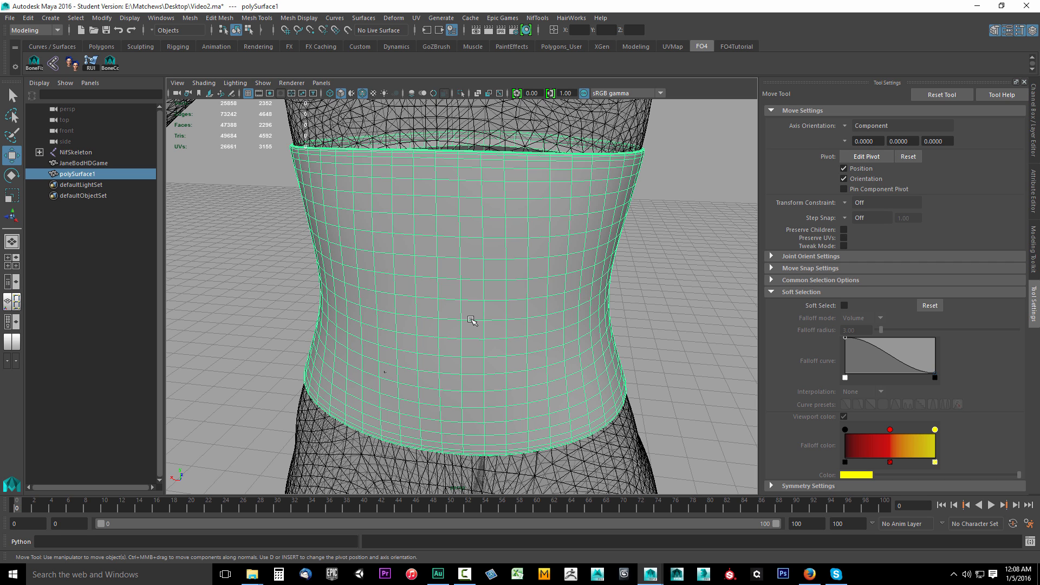
mouse_move(518, 281)
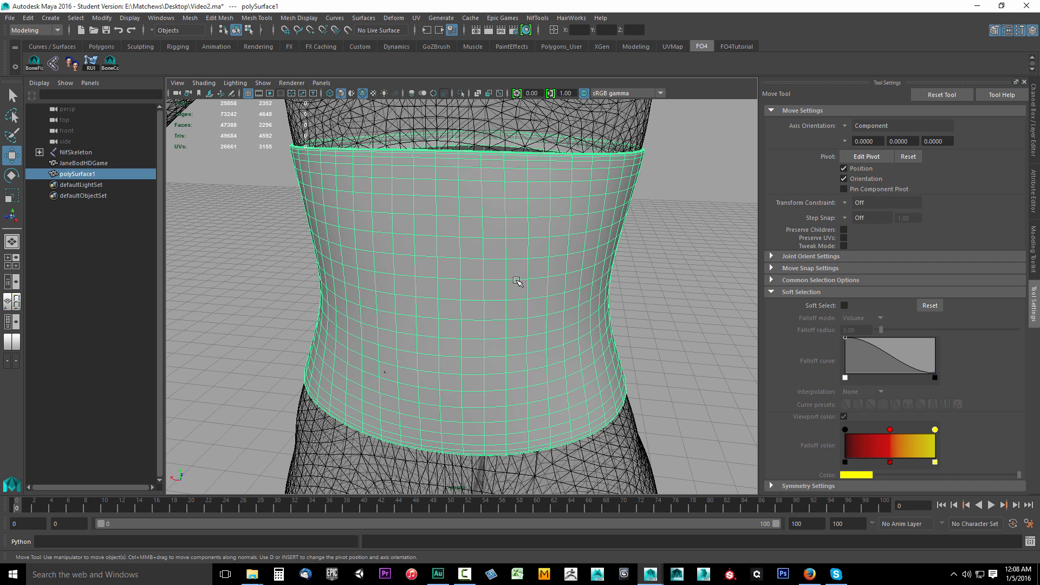
mouse_move(504, 279)
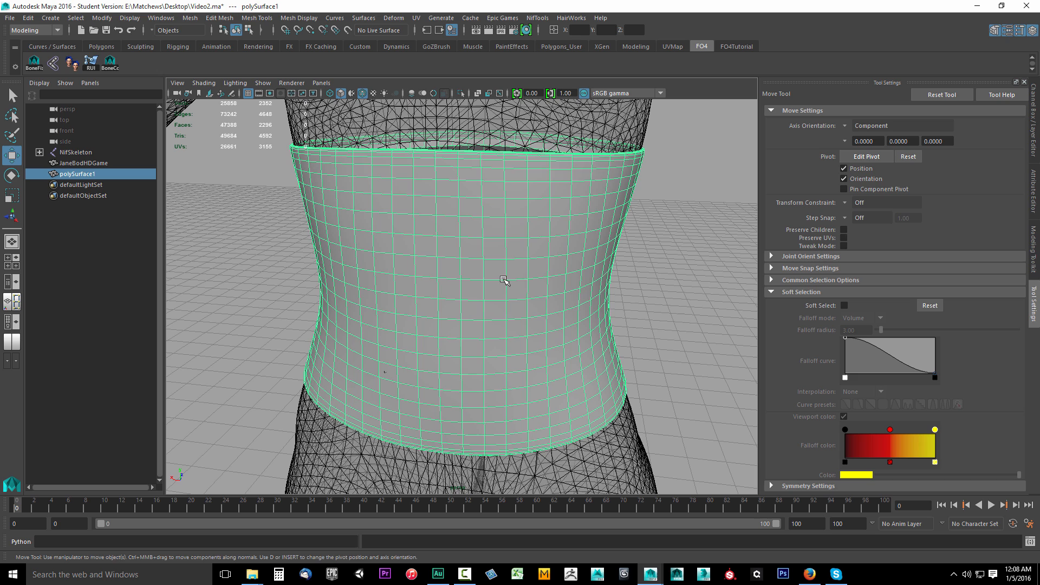
mouse_move(425, 231)
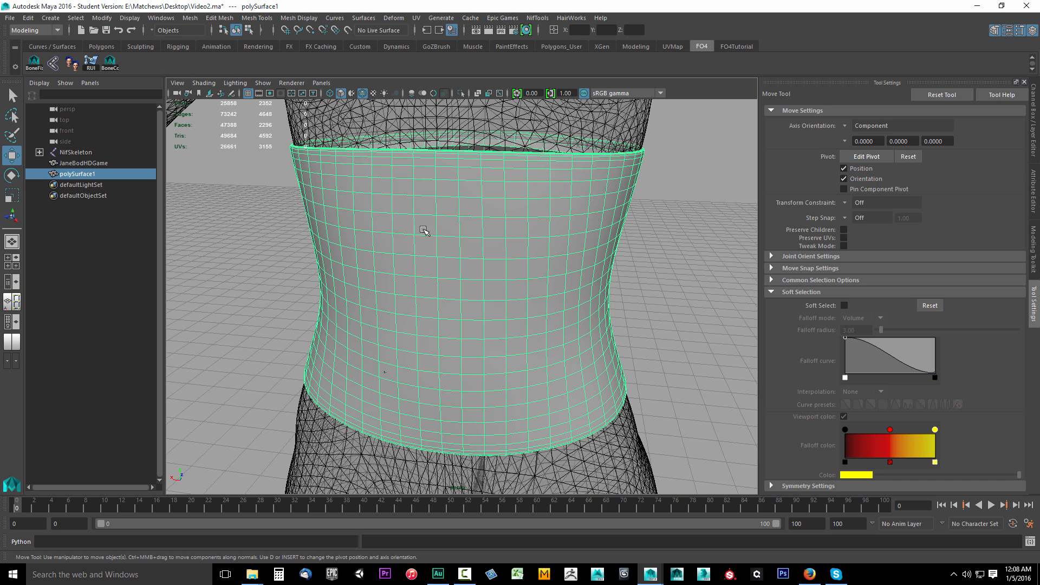
Step: Open Mesh Cleanup options and set Operation to 'Select matching polygons'
click(189, 18)
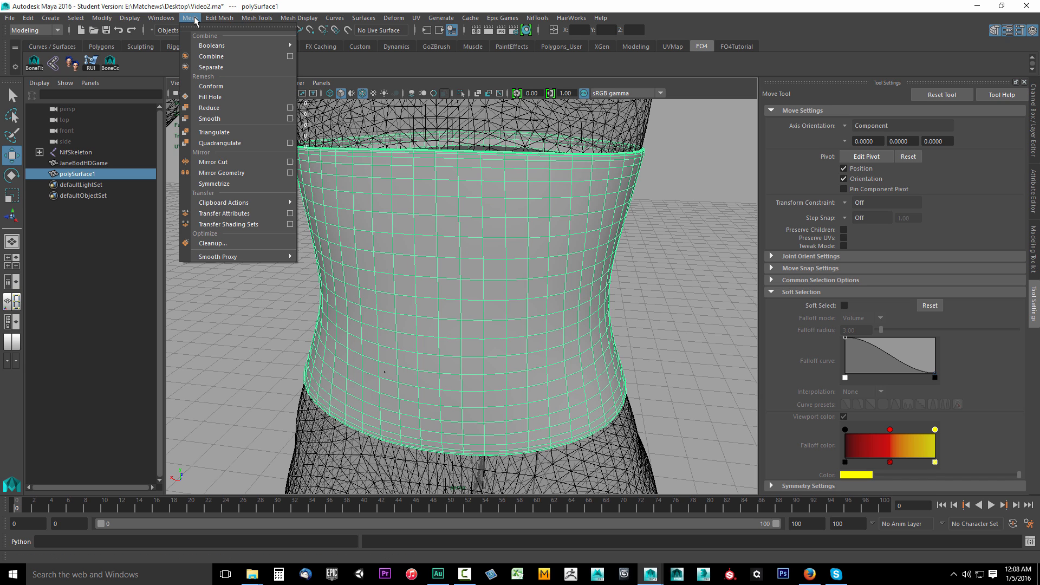
mouse_move(211, 243)
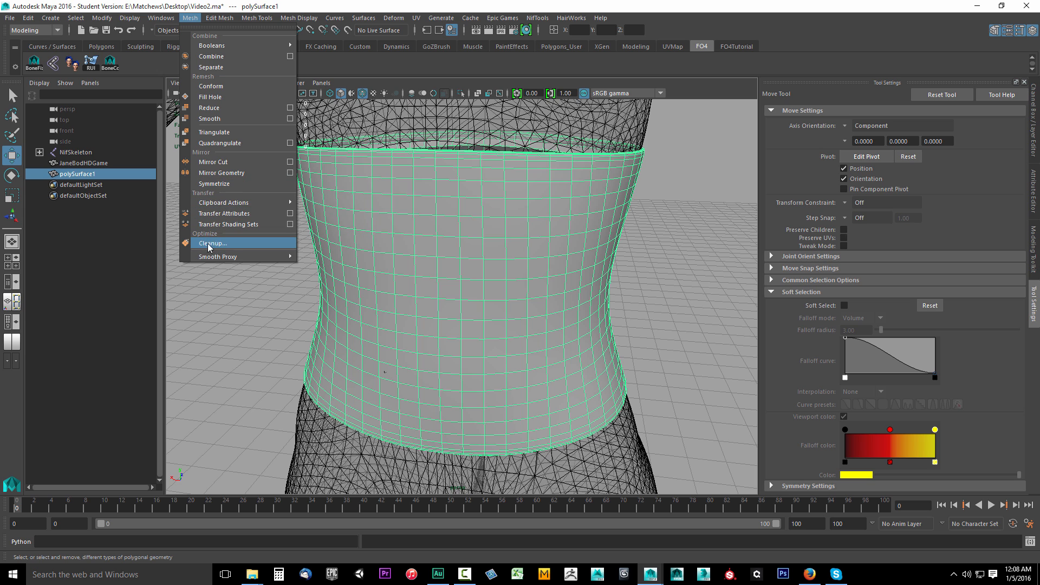
mouse_move(219, 248)
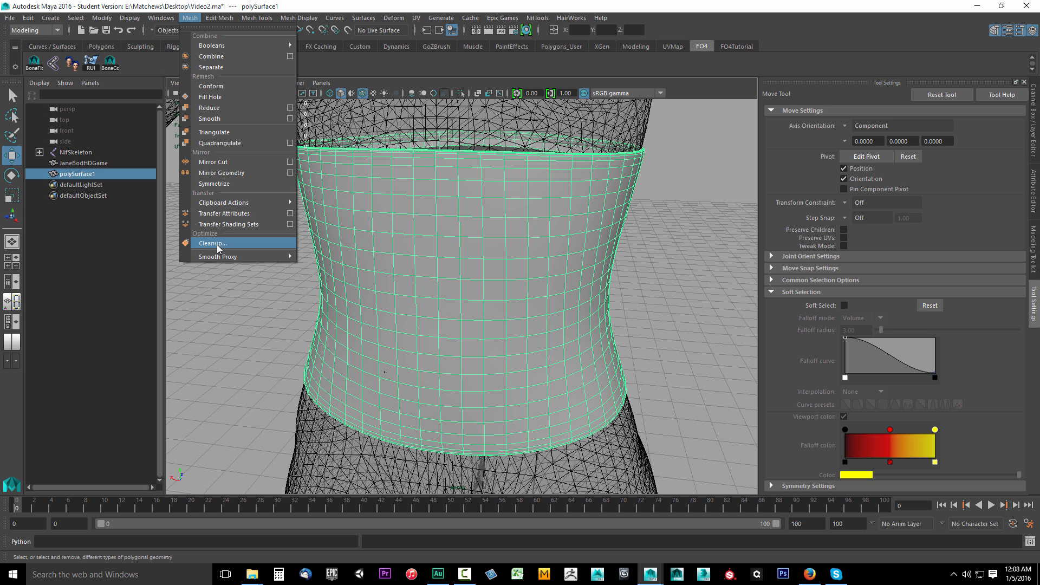
click(212, 243)
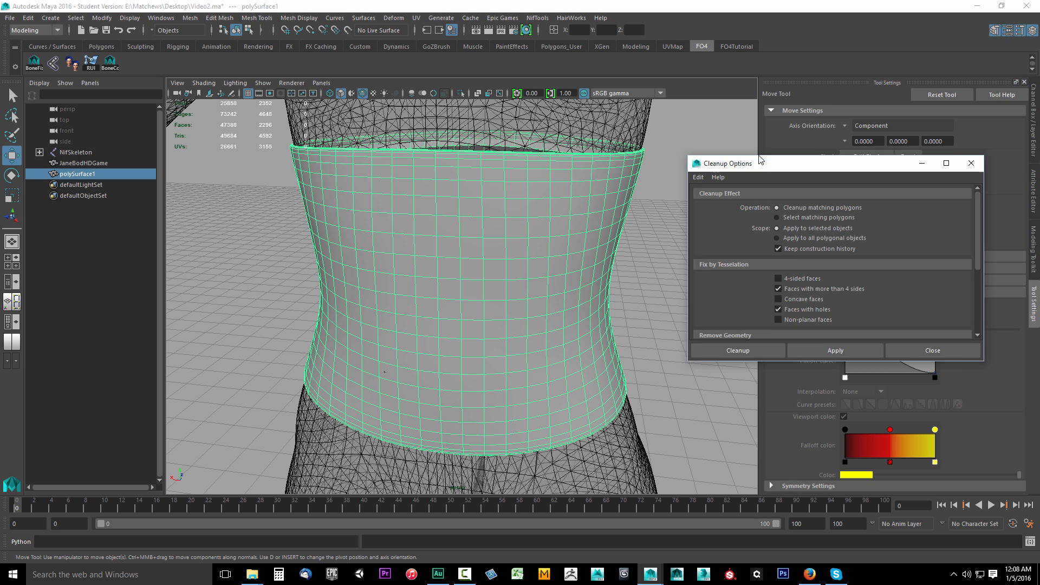
drag(726, 163, 708, 135)
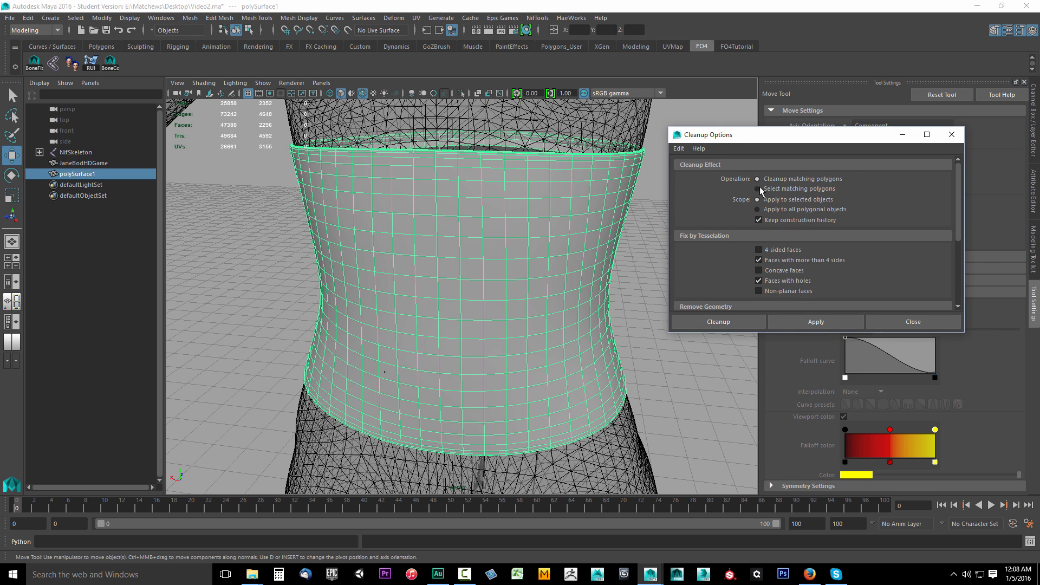
click(757, 188)
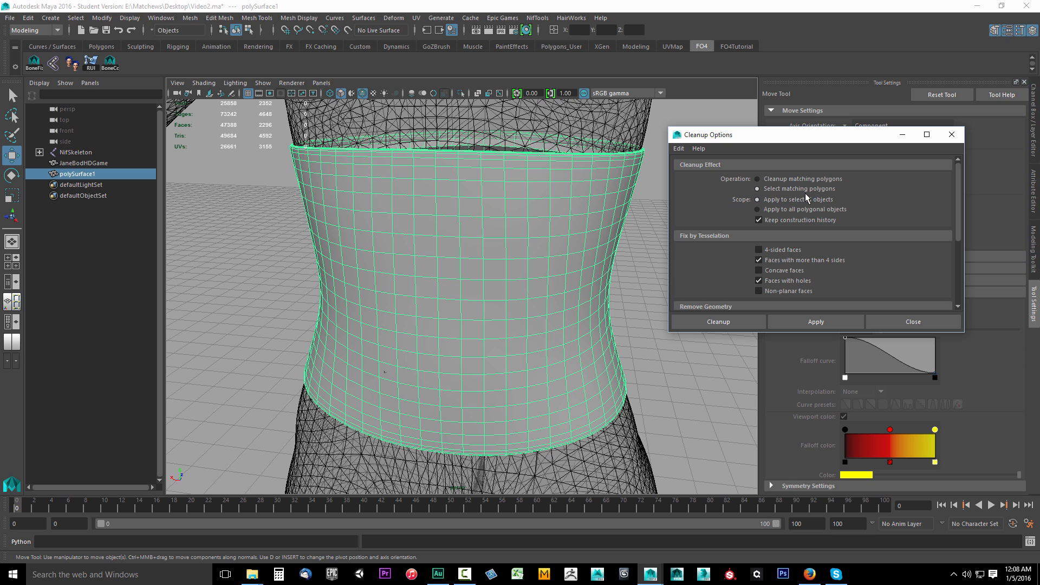
mouse_move(734, 237)
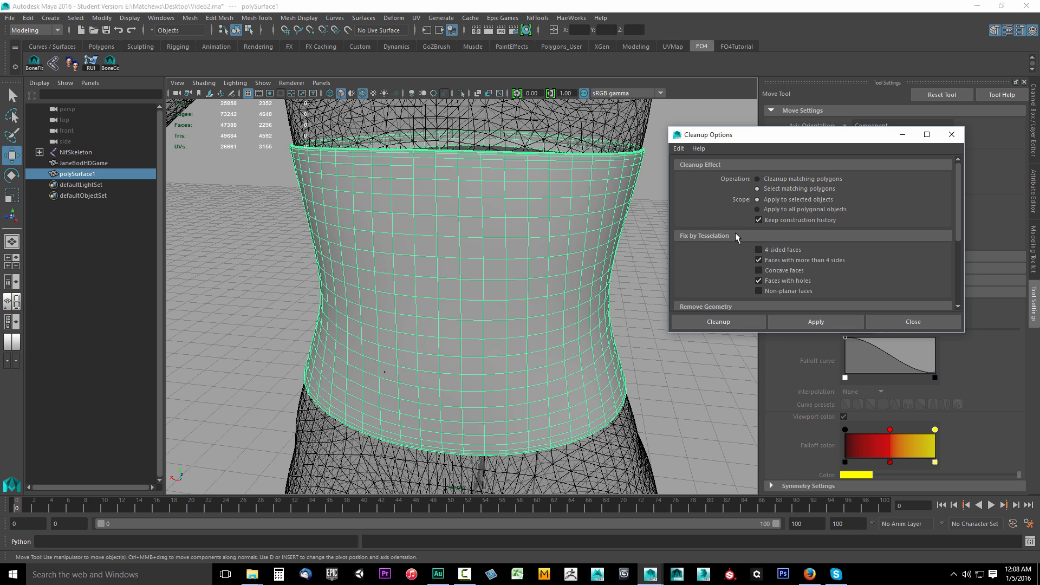
Step: Leave the Lamina faces, zero-length edges and zero map area checks unchecked
scroll(down, 3)
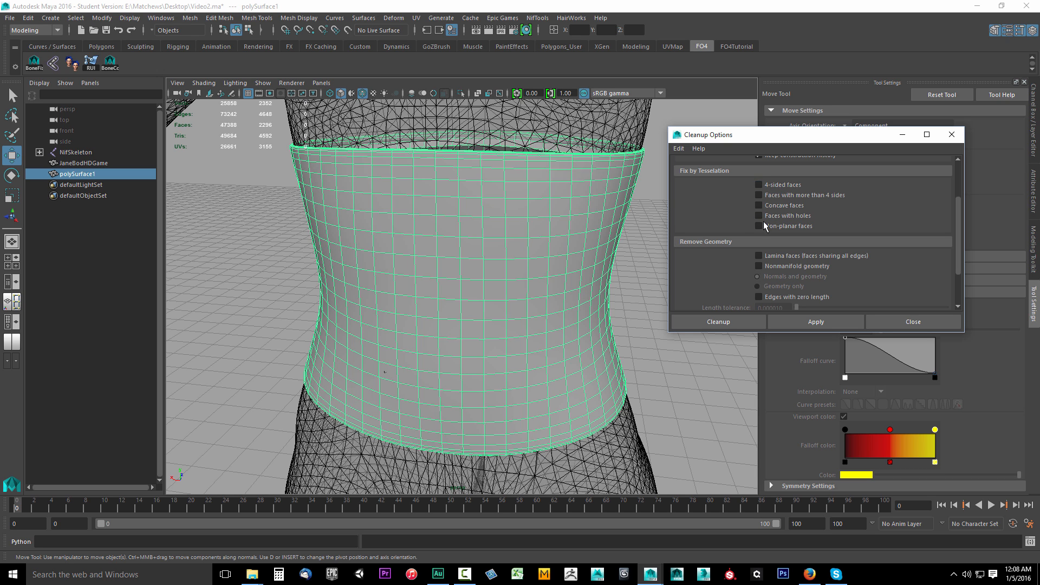
scroll(down, 3)
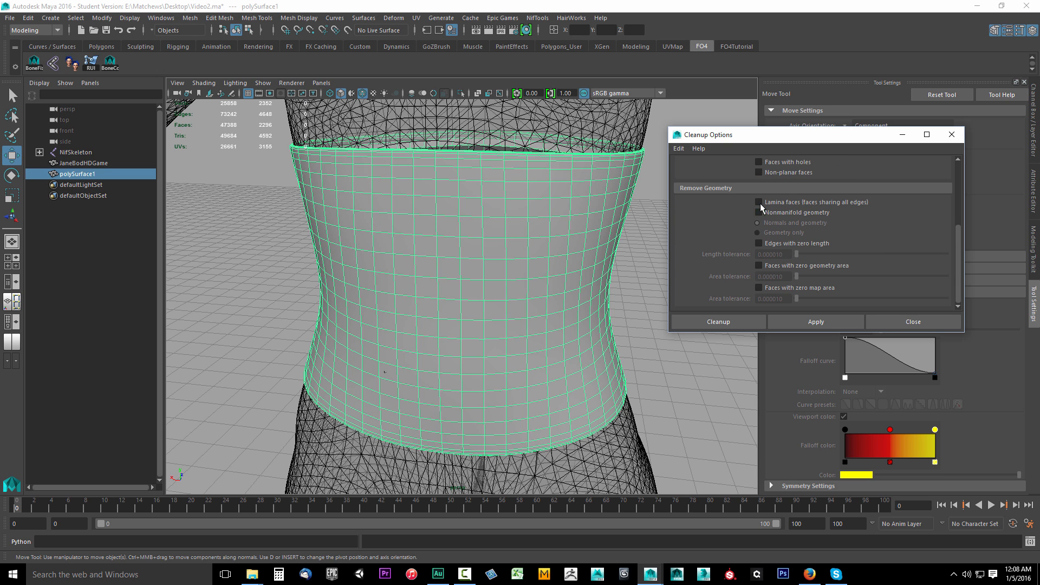
click(759, 212)
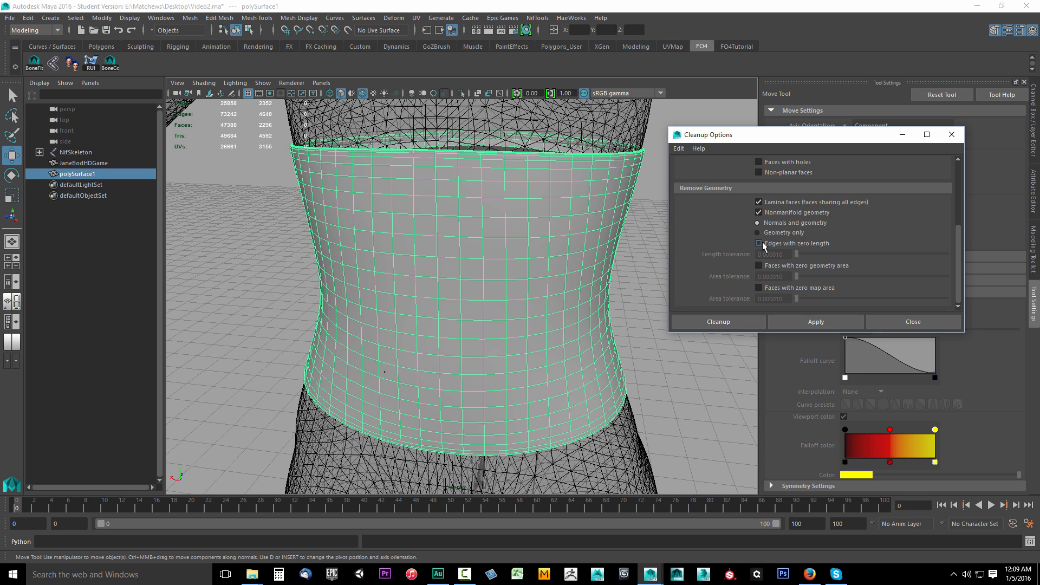
click(759, 243)
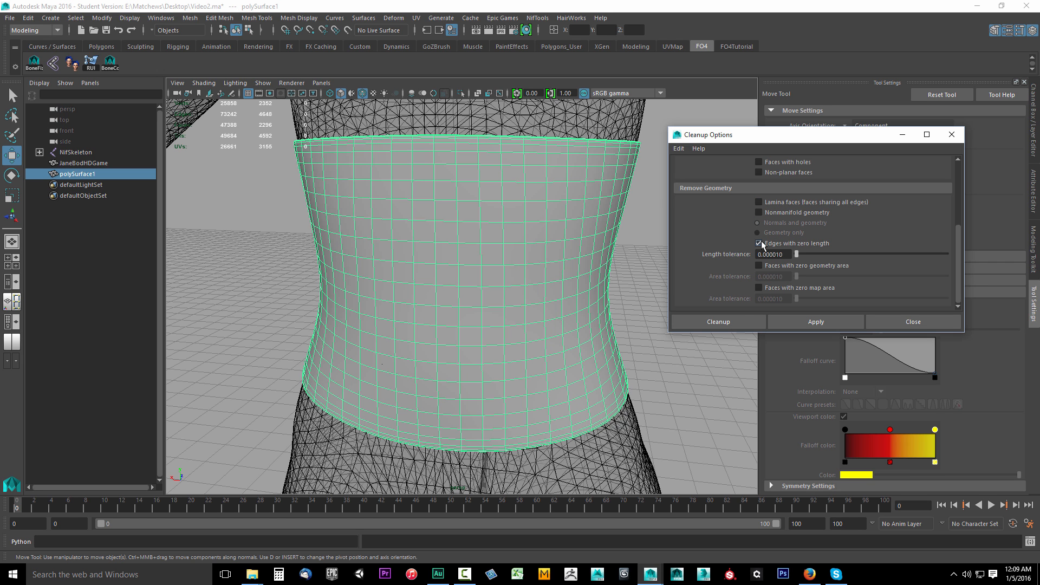
click(759, 242)
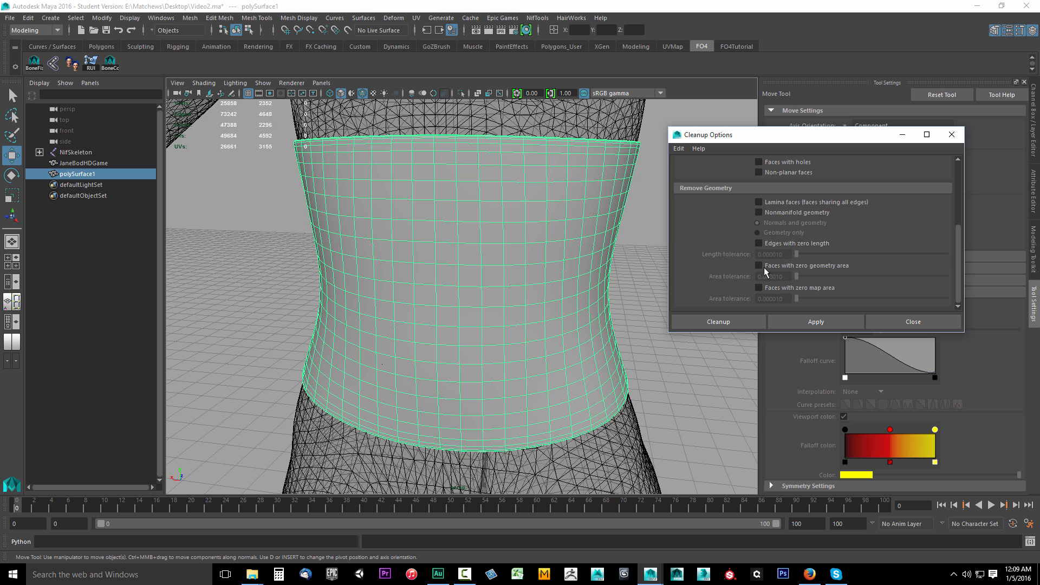
mouse_move(783, 301)
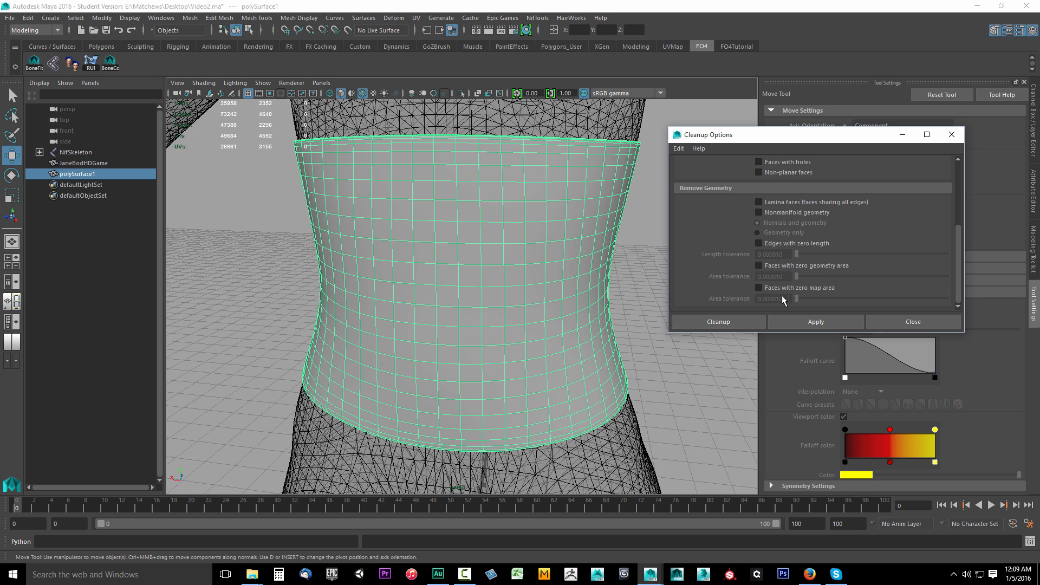
click(758, 265)
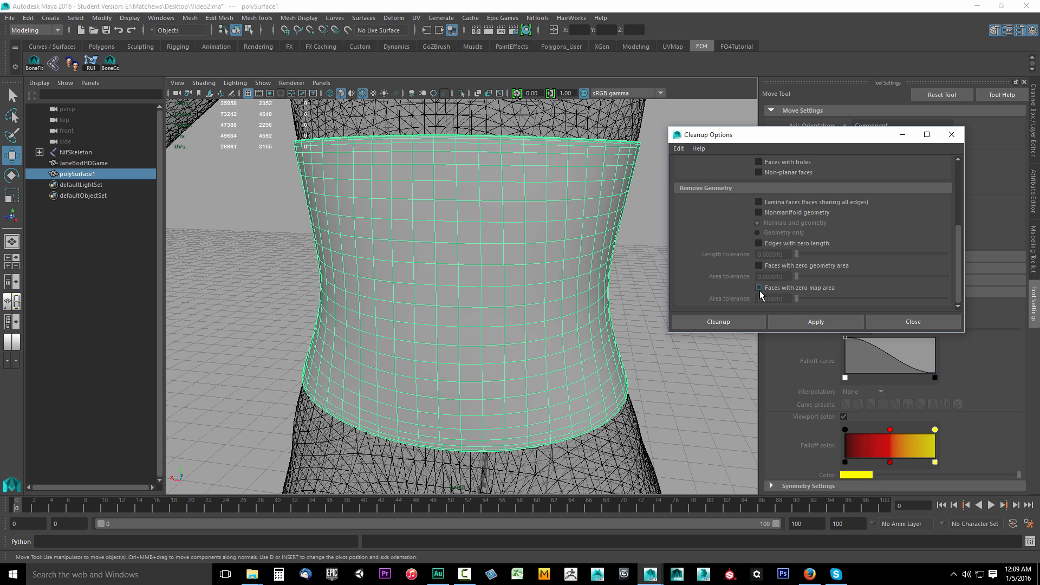
mouse_move(803, 292)
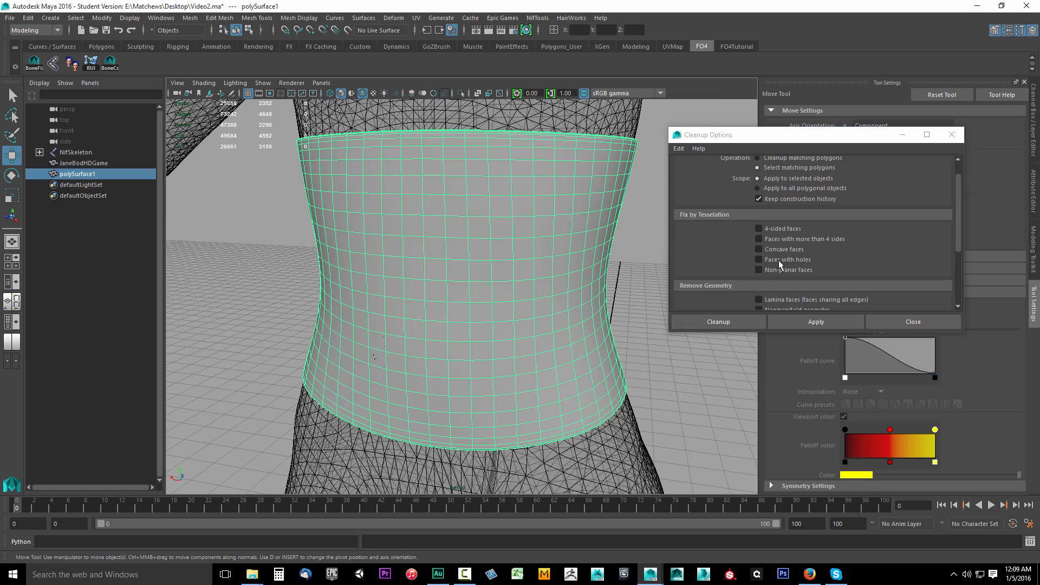
Step: Clear the four-plus-sided and concave checks, then apply a Faces with holes check, finding none
click(759, 239)
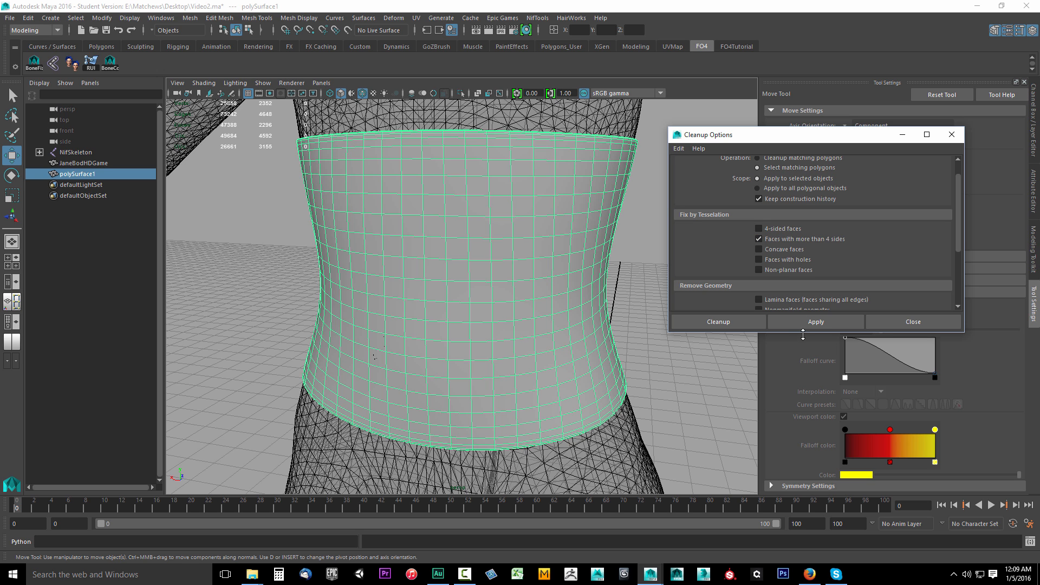
click(815, 322)
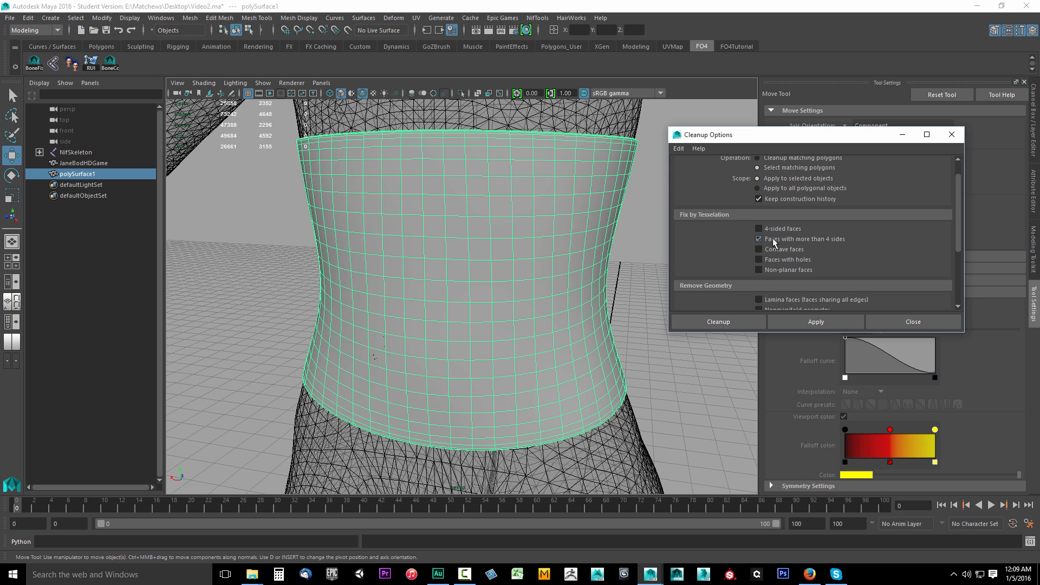
click(758, 249)
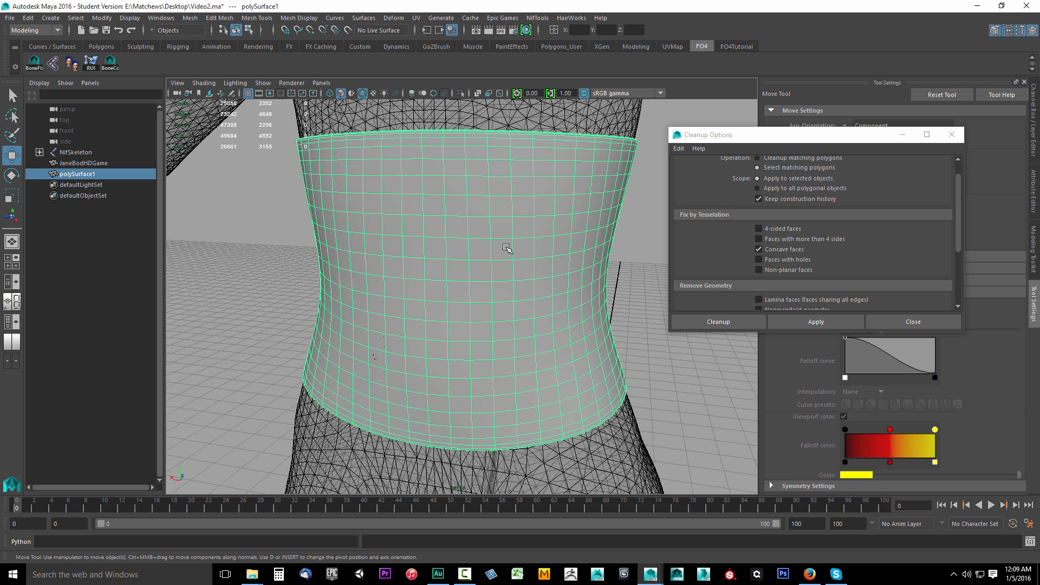
click(473, 278)
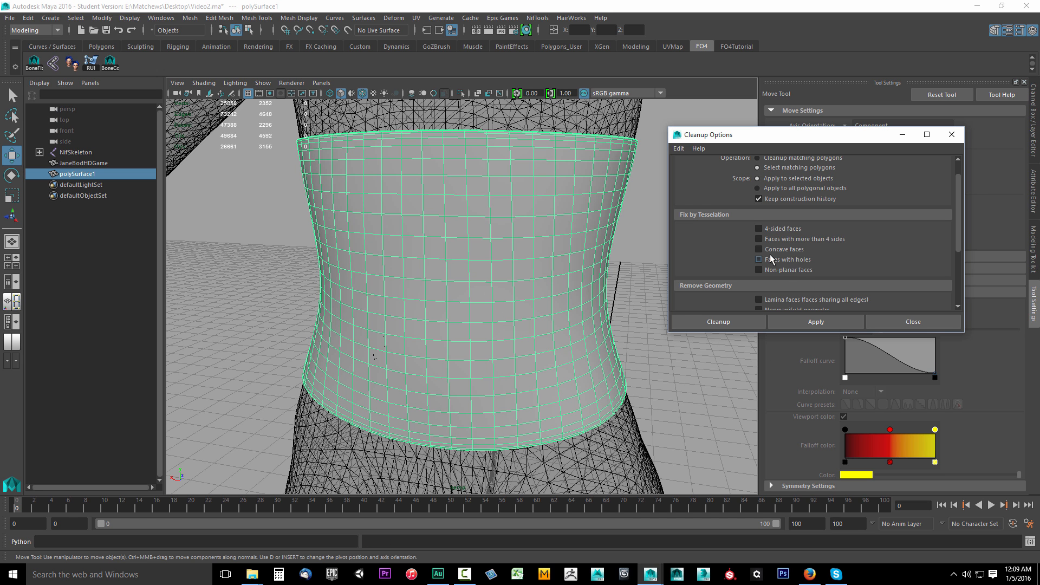
click(758, 260)
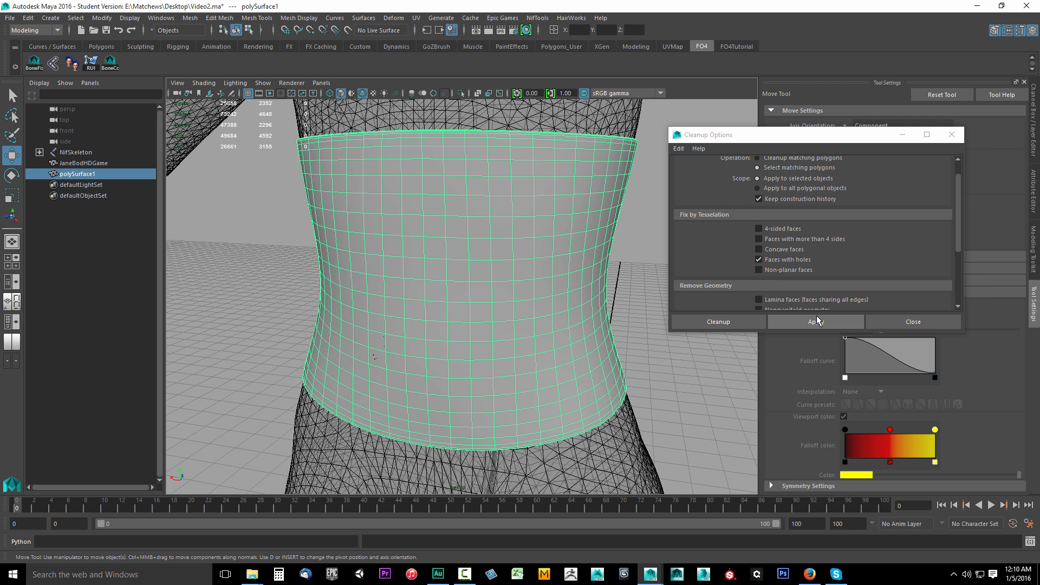
click(815, 321)
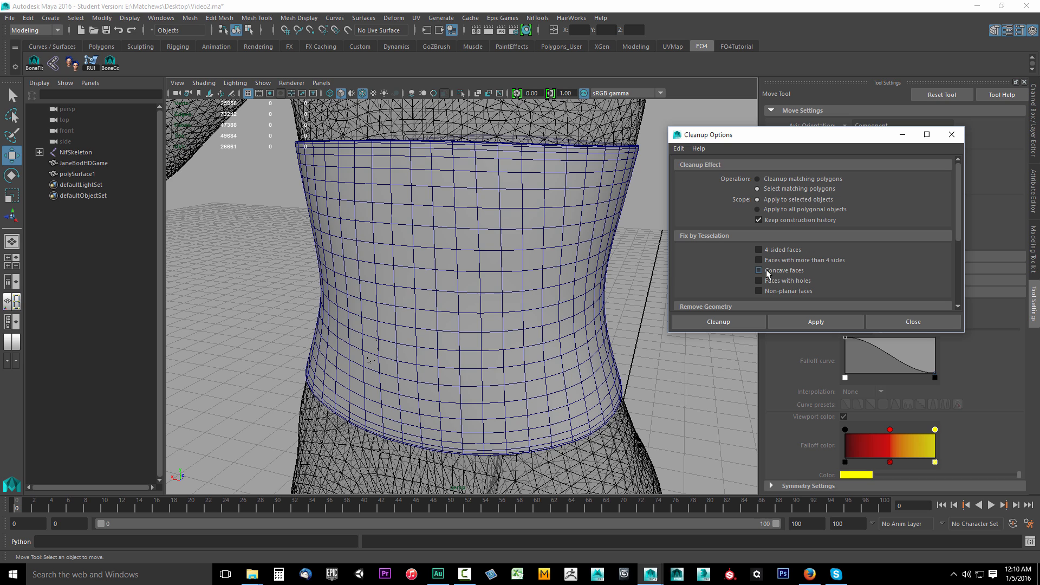
mouse_move(789, 272)
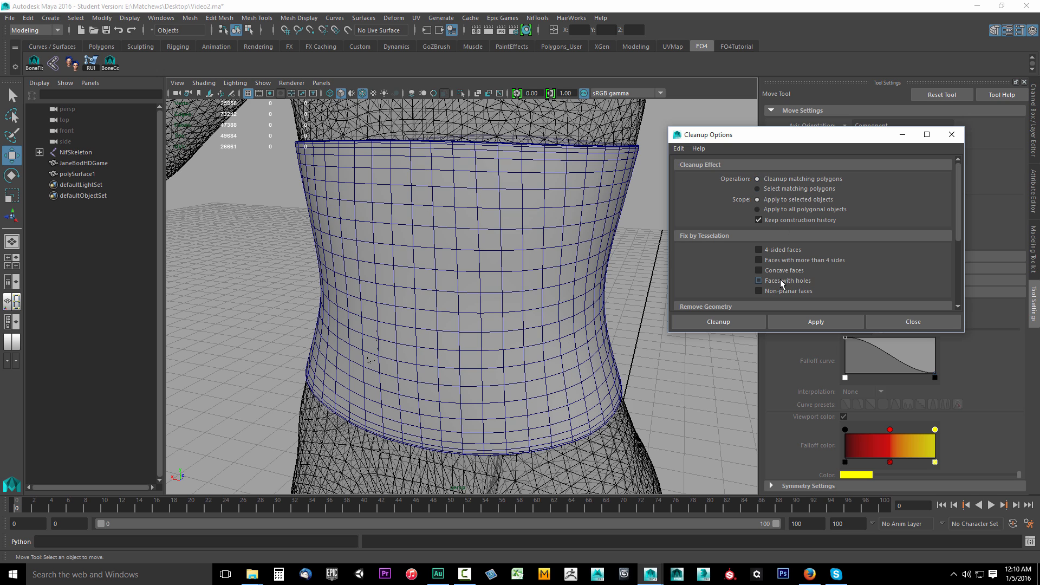
Step: Apply a Concave faces check to the corset, uncheck it, and close Cleanup Options
click(759, 269)
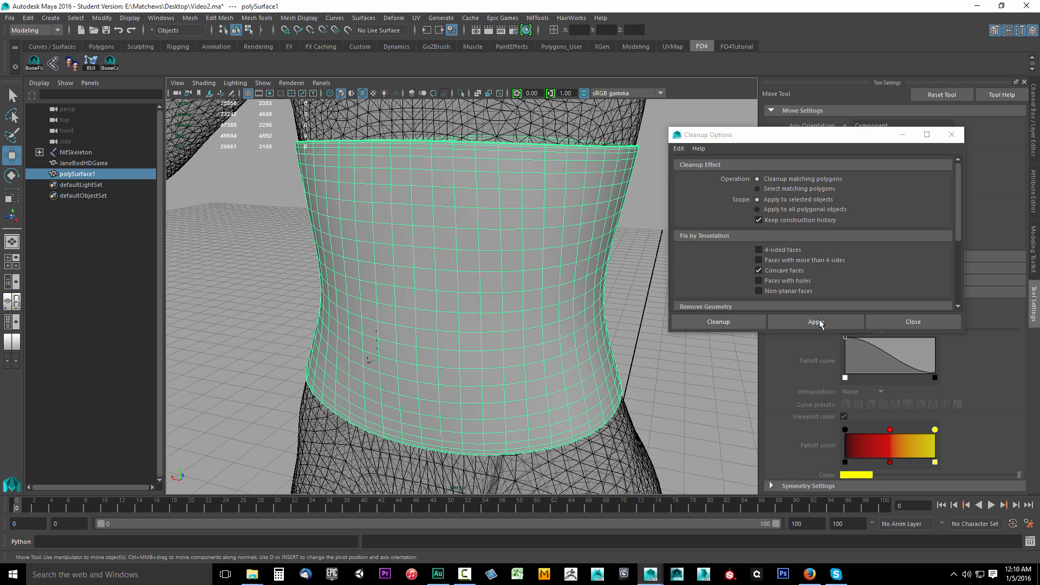
click(815, 322)
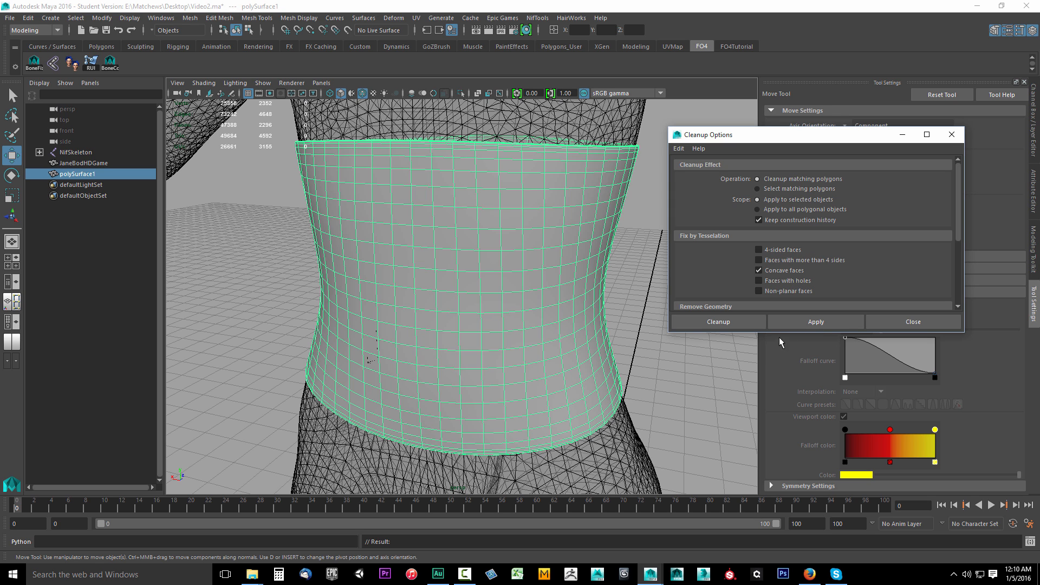
click(759, 270)
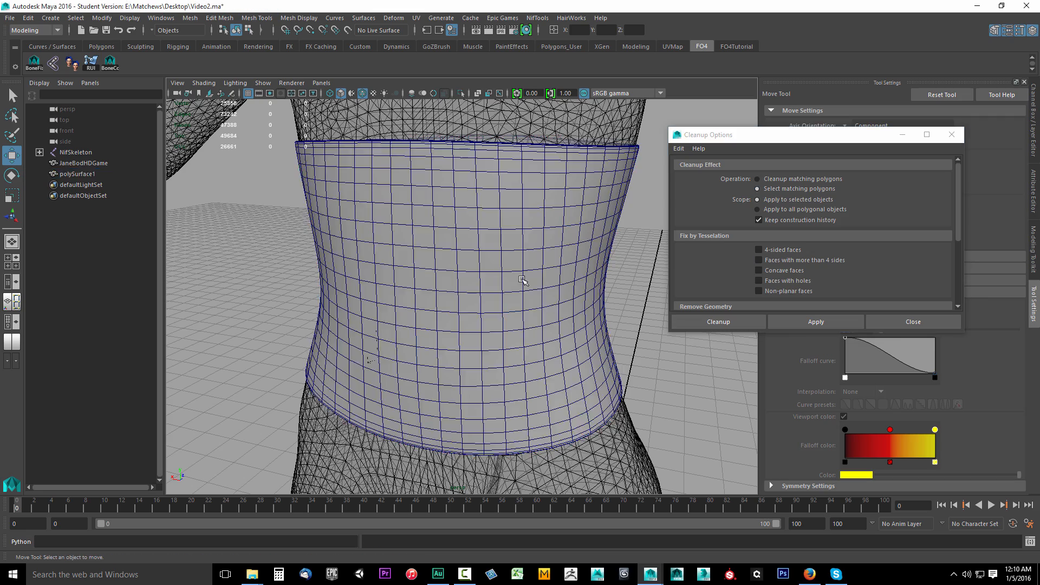
click(912, 322)
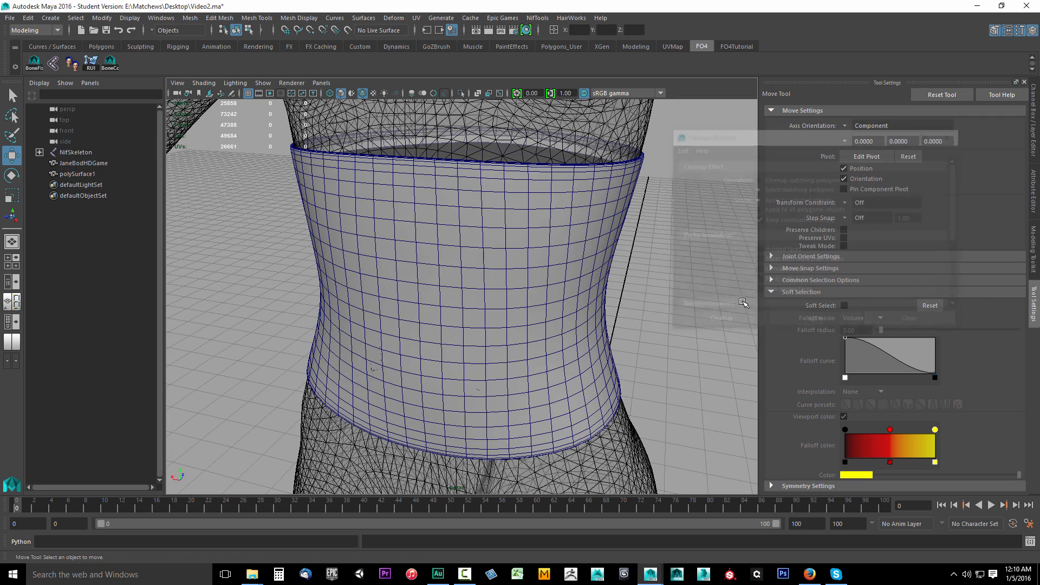